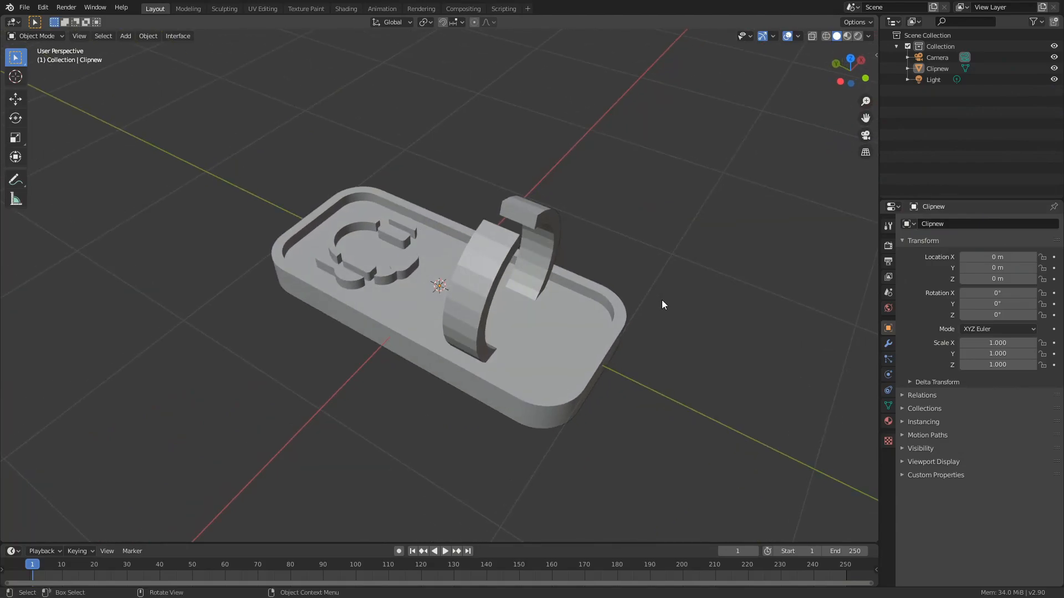
# Step: Delete the old Clipnew stand model and bring up the Add menu's mesh shapes
pyautogui.click(937, 67)
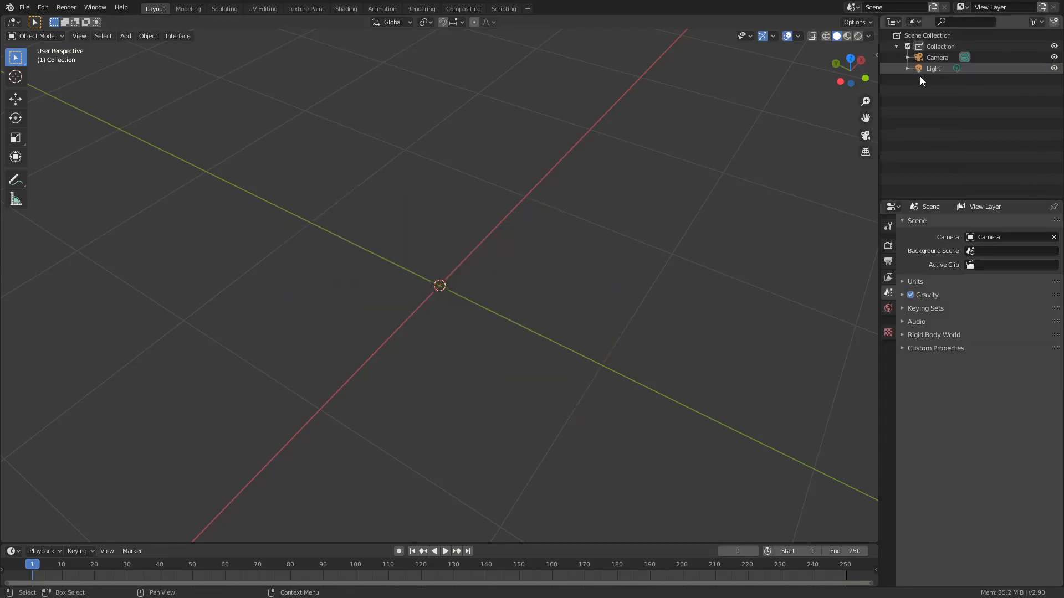
pyautogui.click(125, 36)
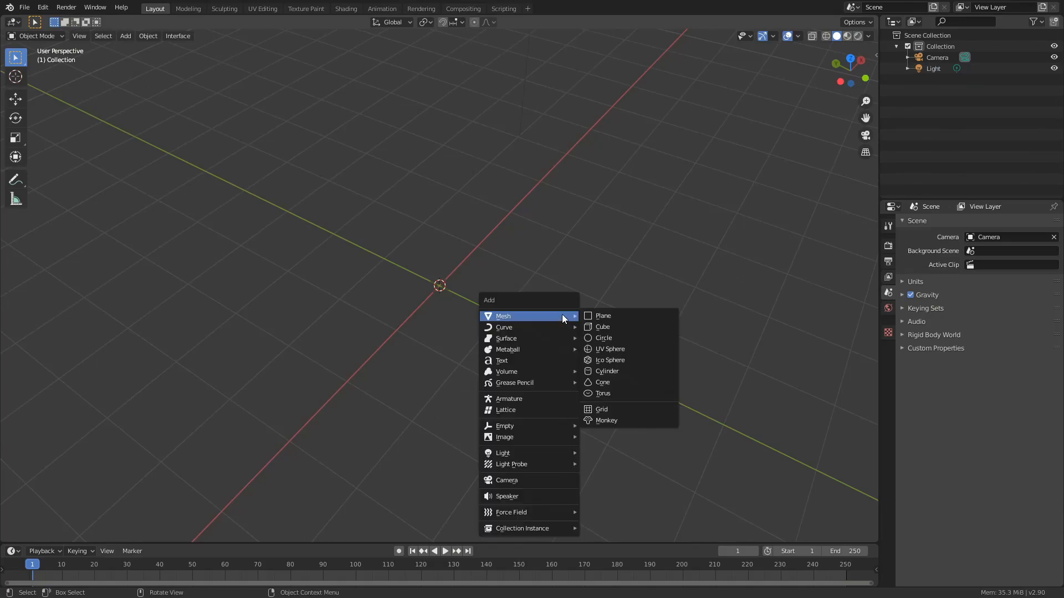
# Step: Add a plane, stretch it into a rectangle and extrude it into a thick slab
pyautogui.click(599, 315)
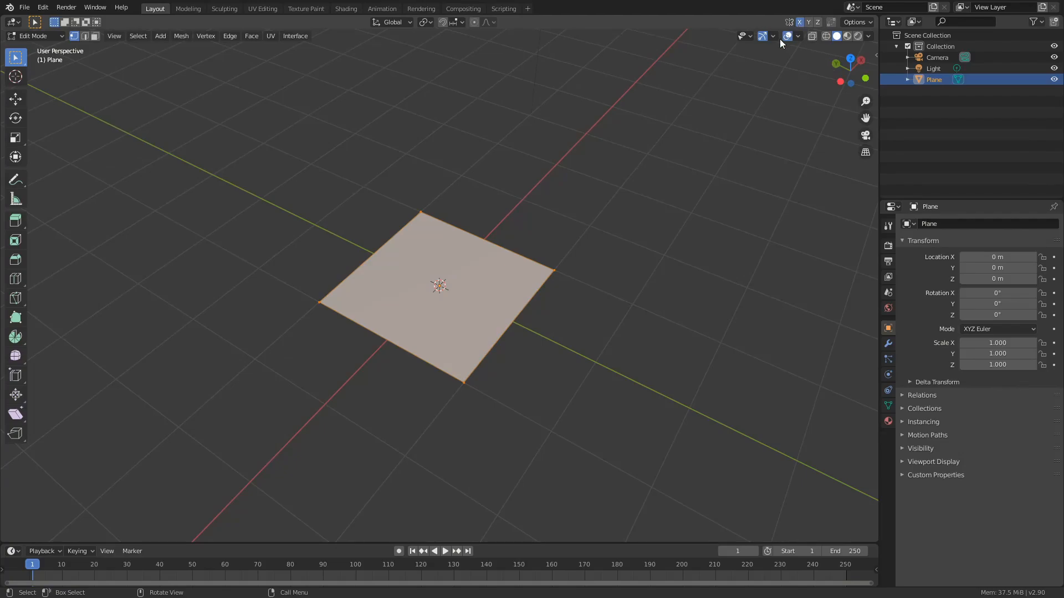
pyautogui.moveTo(83, 65)
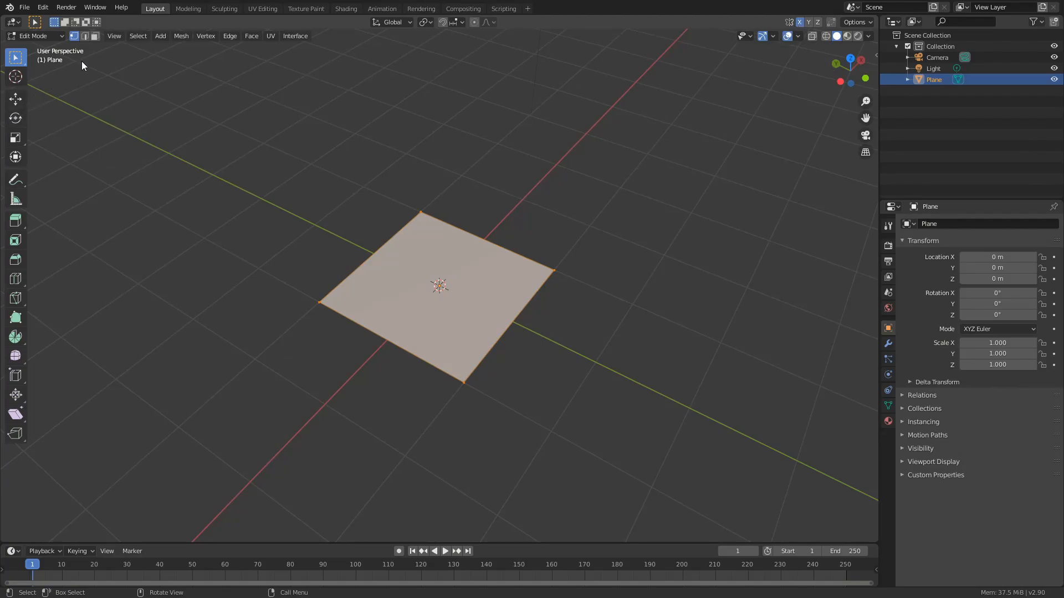
pyautogui.click(240, 217)
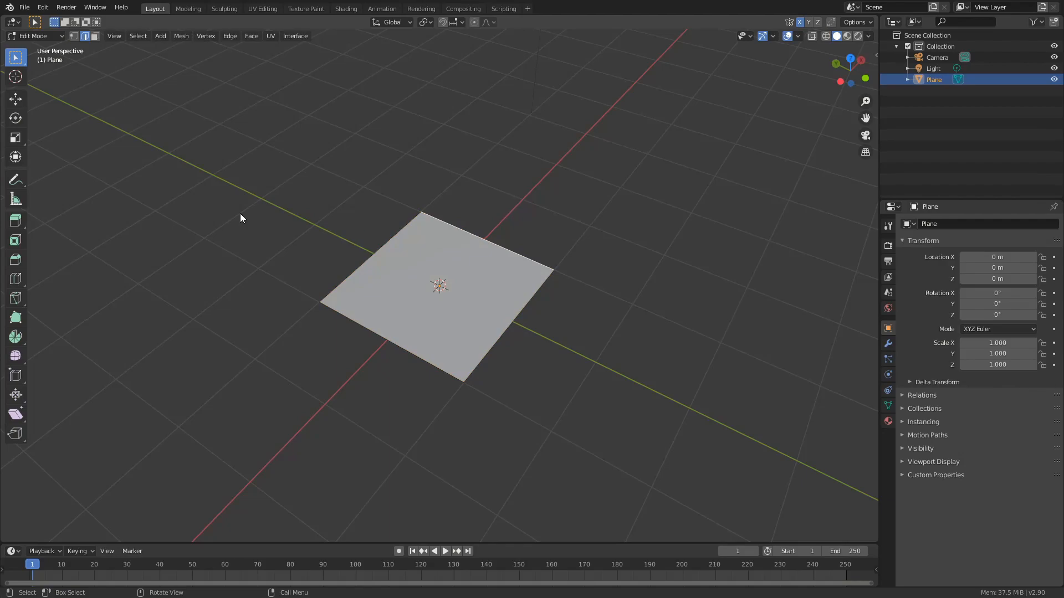
pyautogui.press('g')
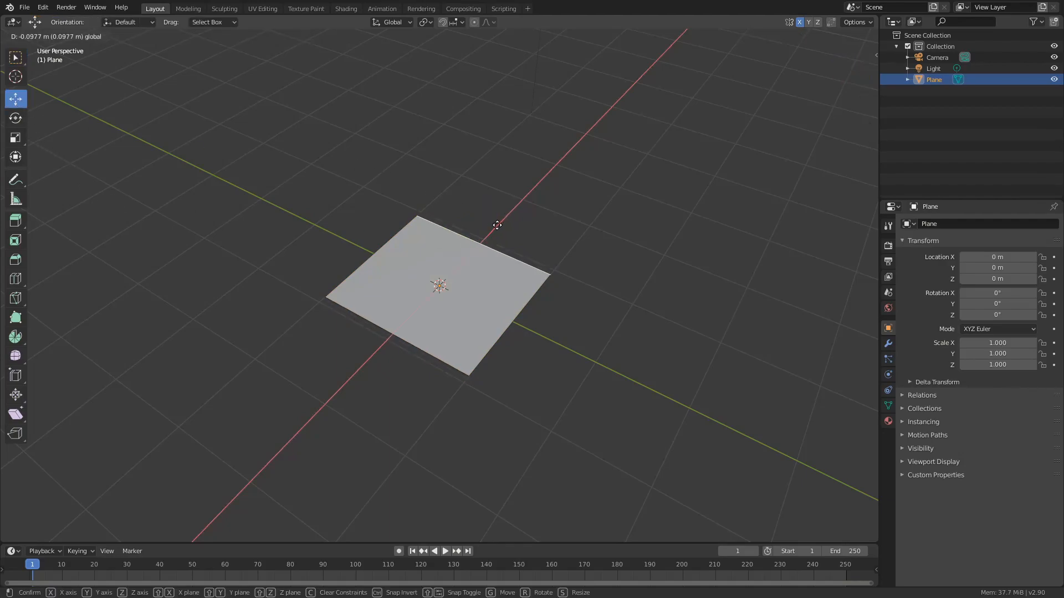
pyautogui.press('Tab')
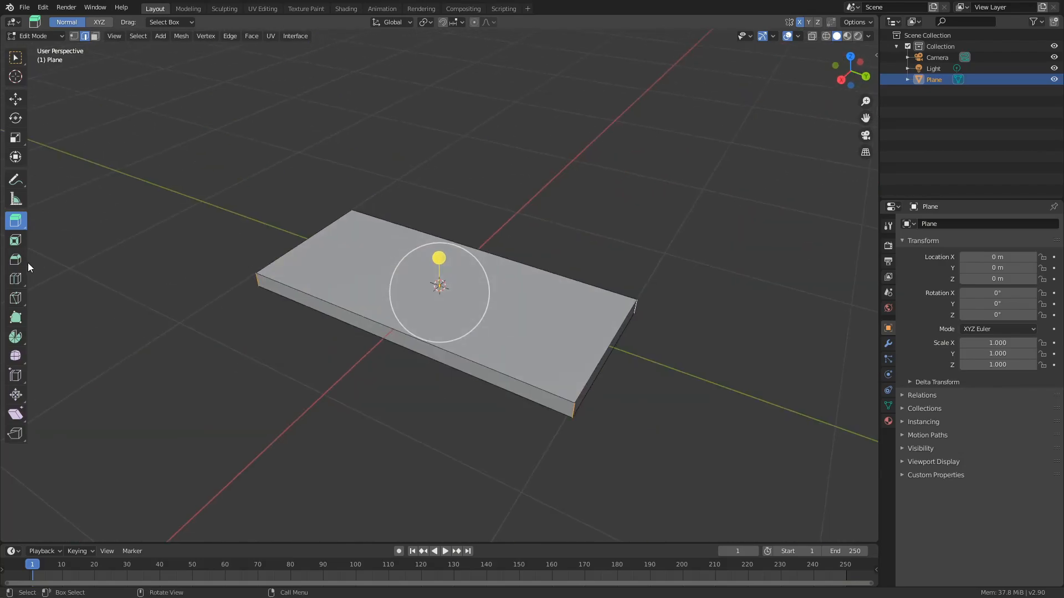
# Step: Bevel the slab's corners, inset its top face and extrude it down into a recess
pyautogui.click(15, 259)
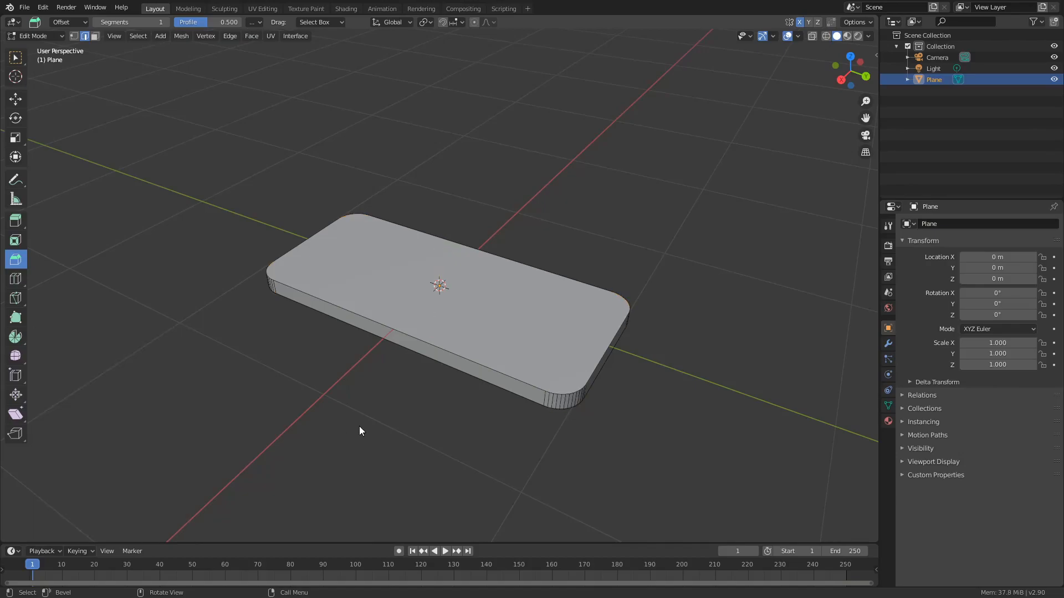
pyautogui.click(440, 331)
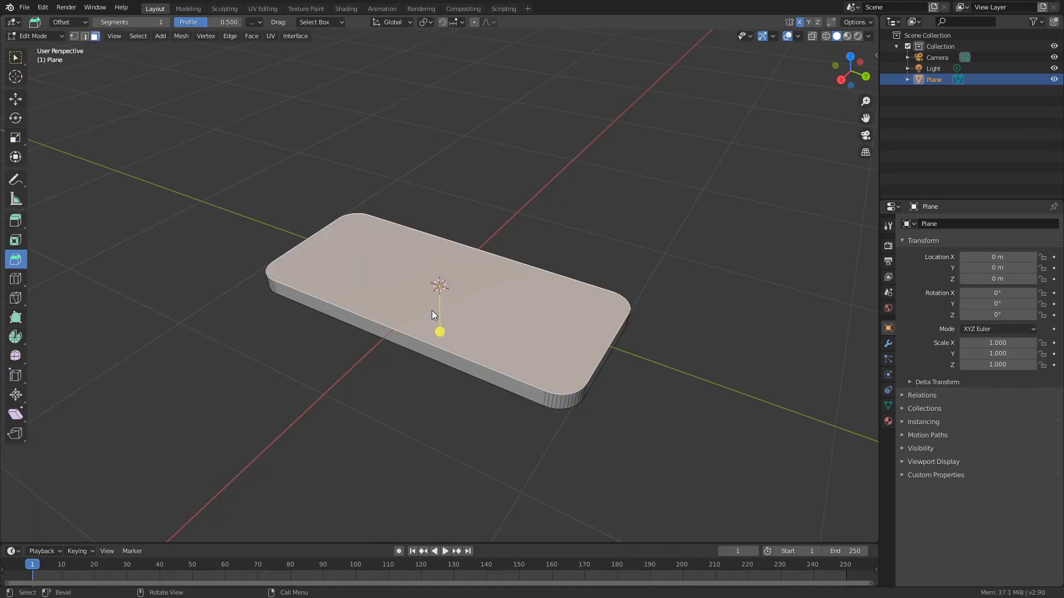
pyautogui.click(16, 240)
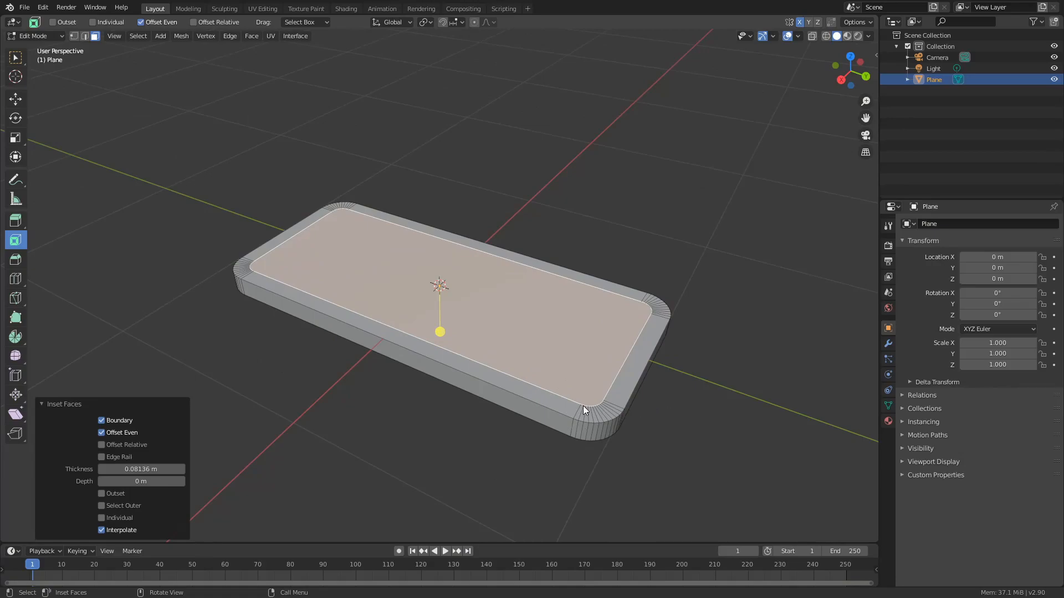
pyautogui.click(583, 412)
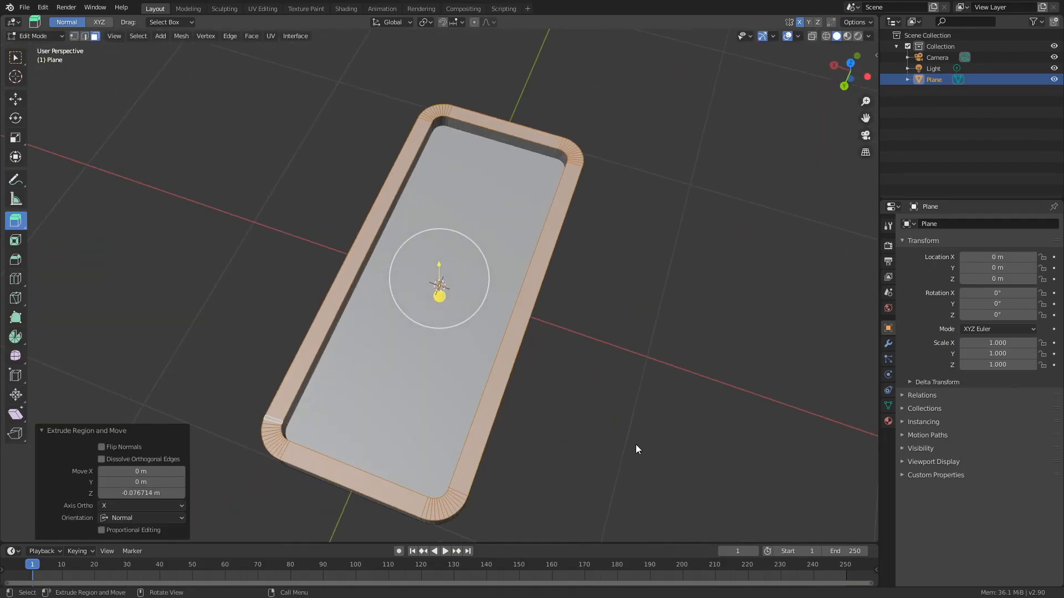
pyautogui.press('Tab')
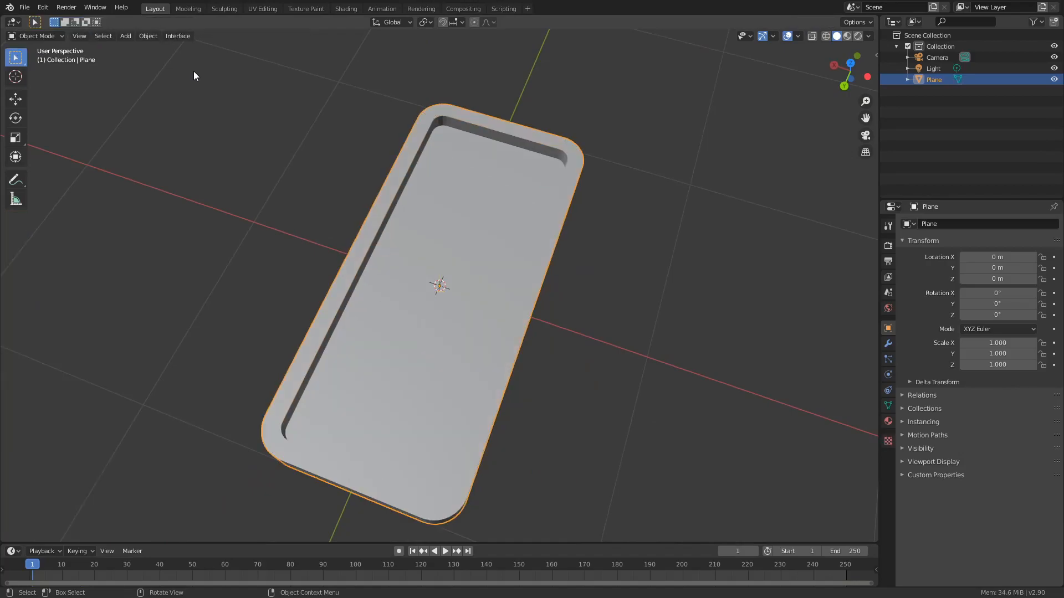
pyautogui.moveTo(531, 212)
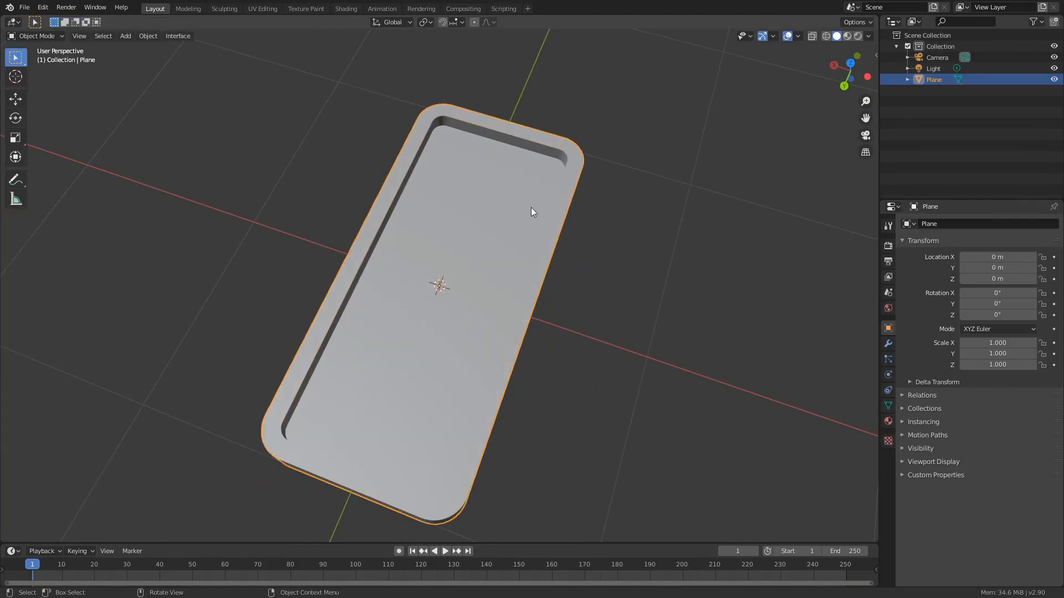
pyautogui.moveTo(579, 242)
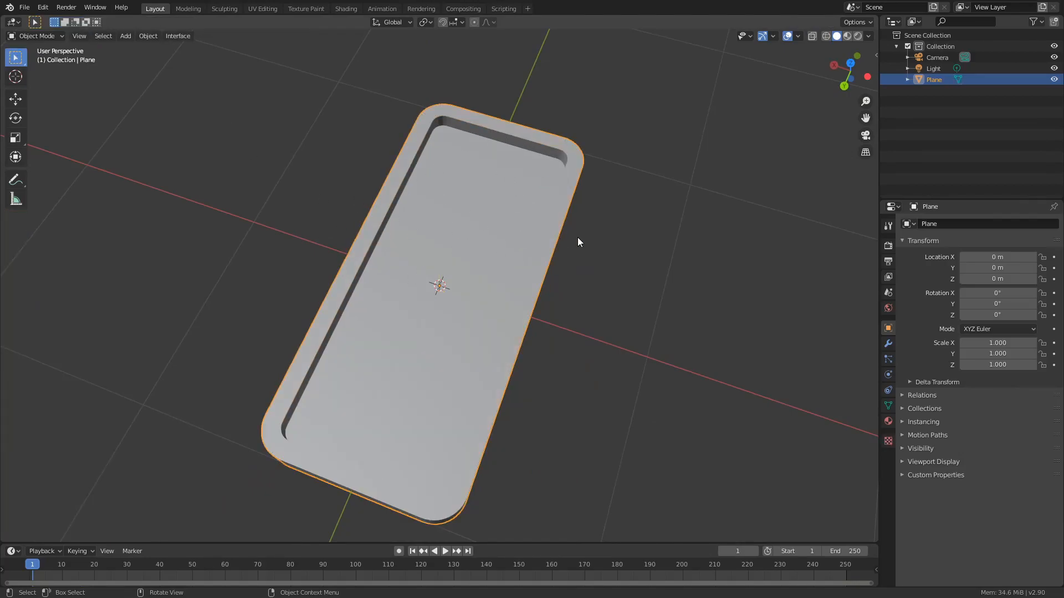
# Step: Import customer-service.svg from the Desktop as headset icon curves
pyautogui.click(24, 7)
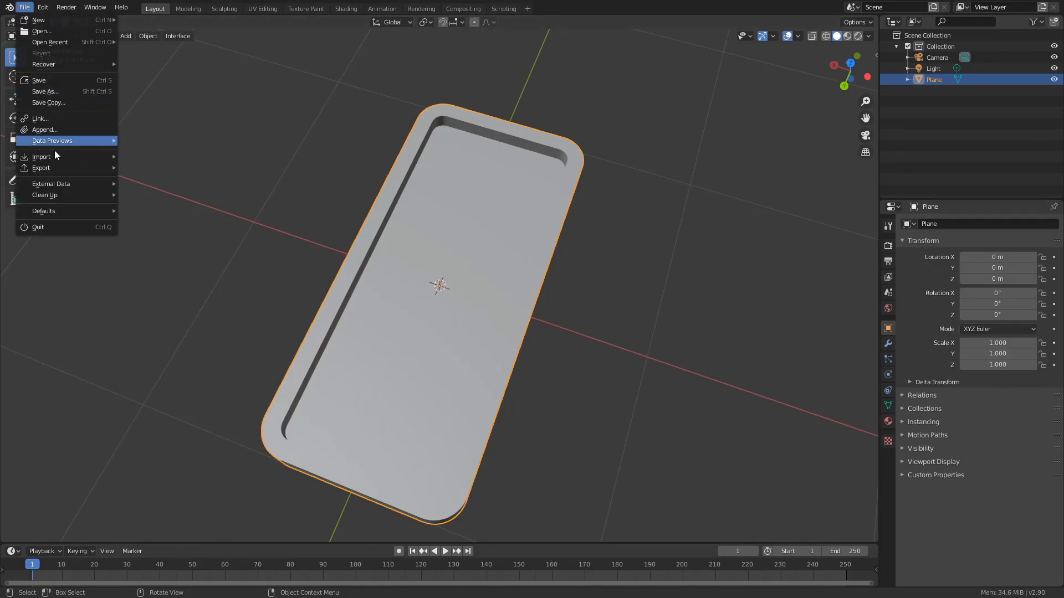
pyautogui.click(41, 156)
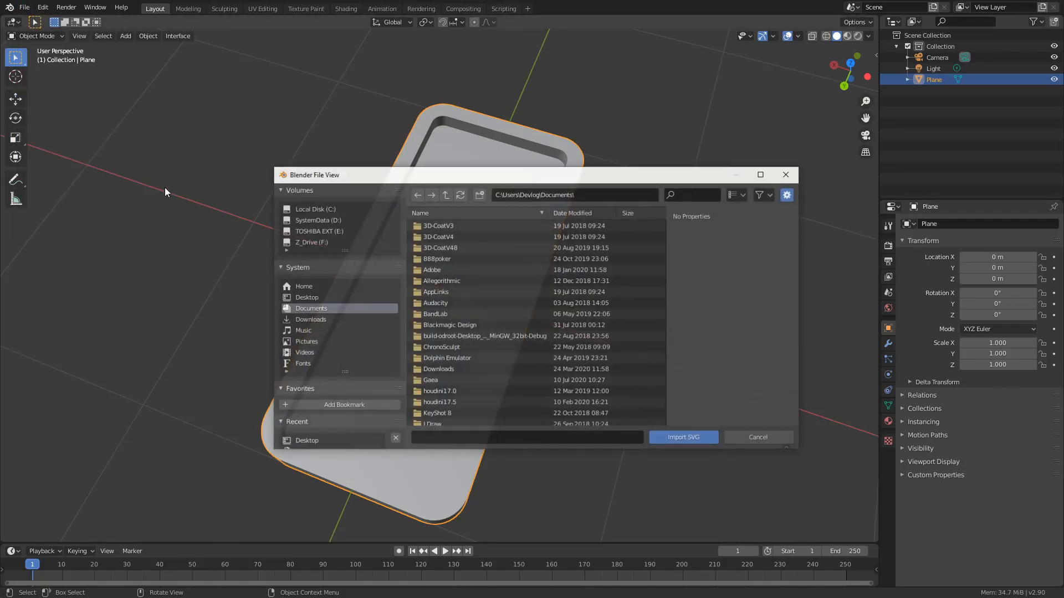
pyautogui.click(306, 297)
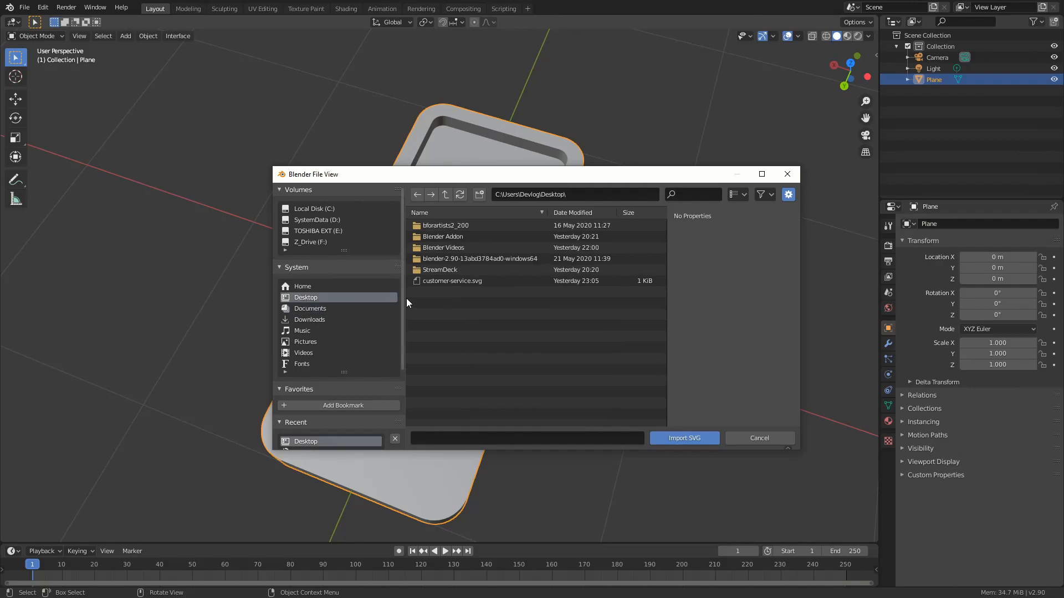
pyautogui.click(683, 437)
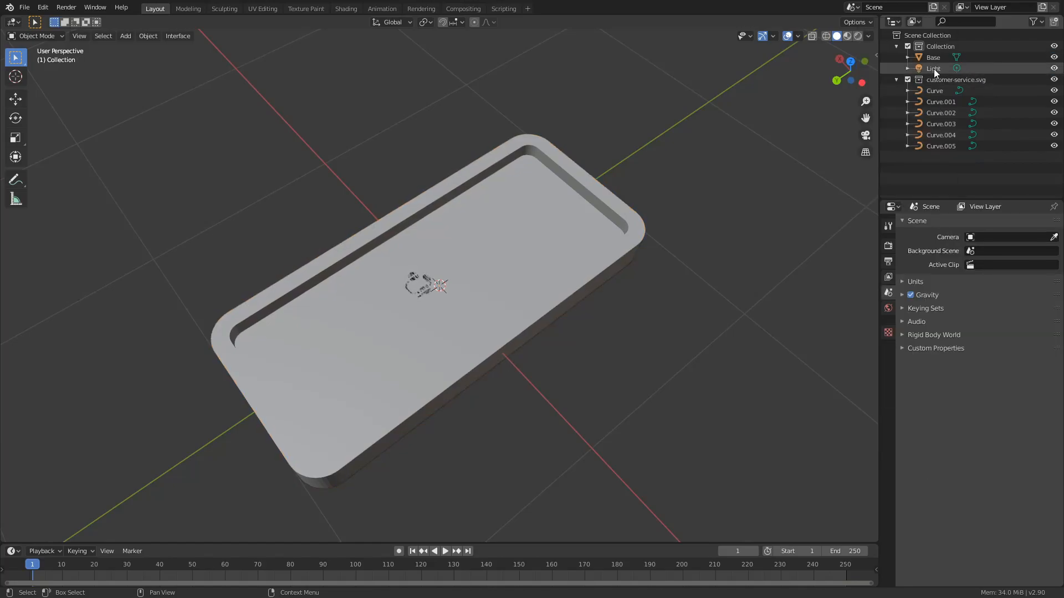
# Step: Select Curve through Curve.005, convert them to mesh and join them into one object
pyautogui.click(935, 80)
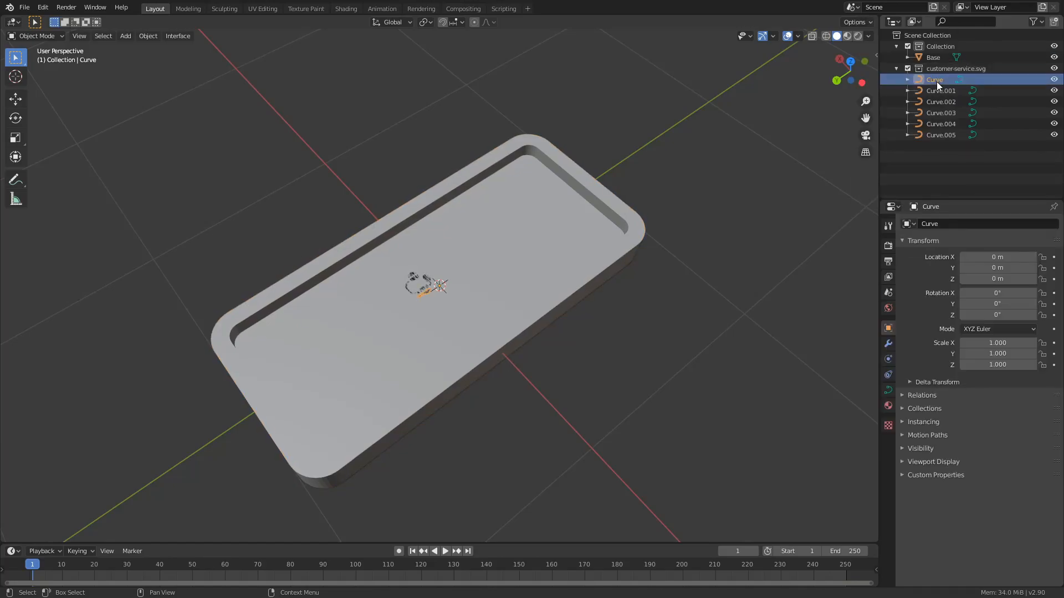
pyautogui.moveTo(940, 134)
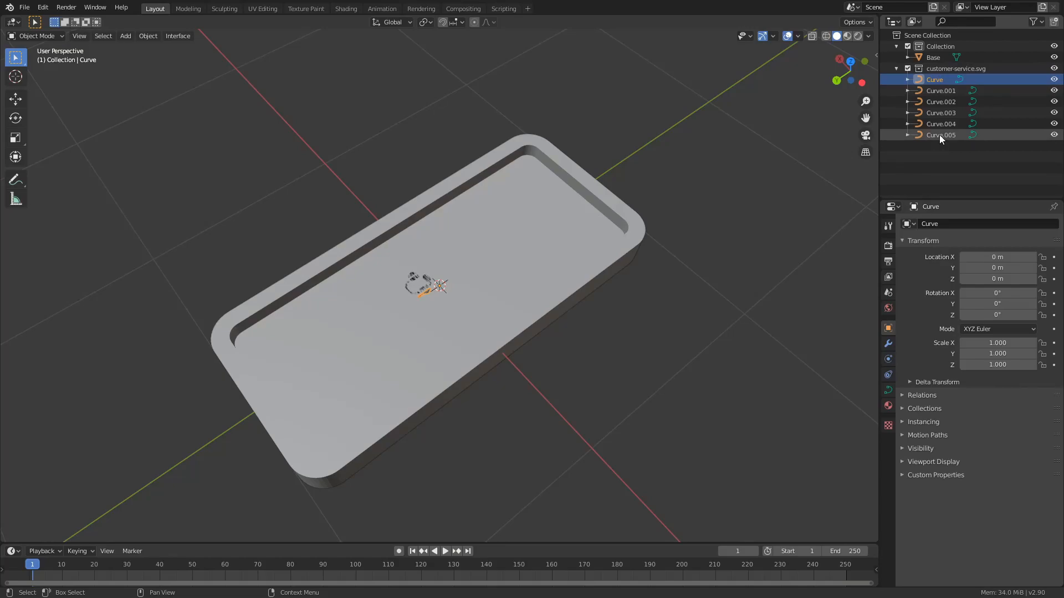
pyautogui.click(940, 134)
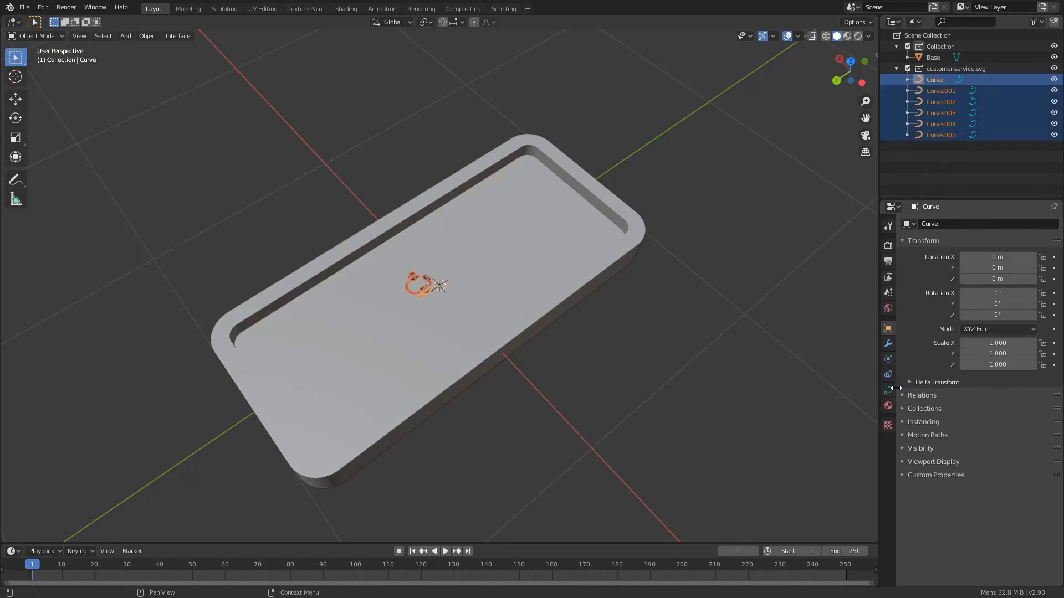
pyautogui.moveTo(896, 387)
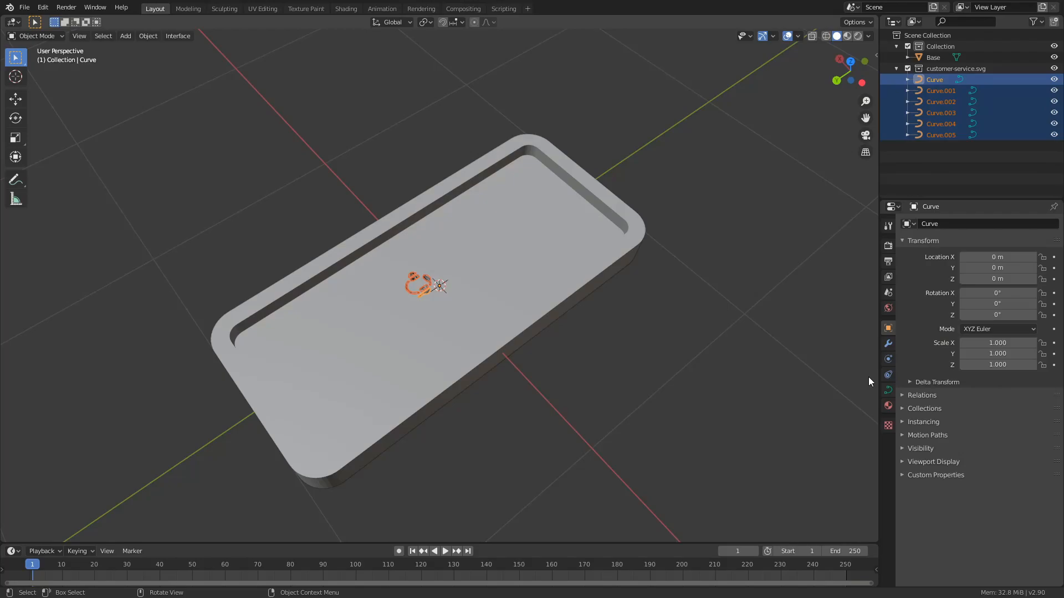
pyautogui.click(148, 36)
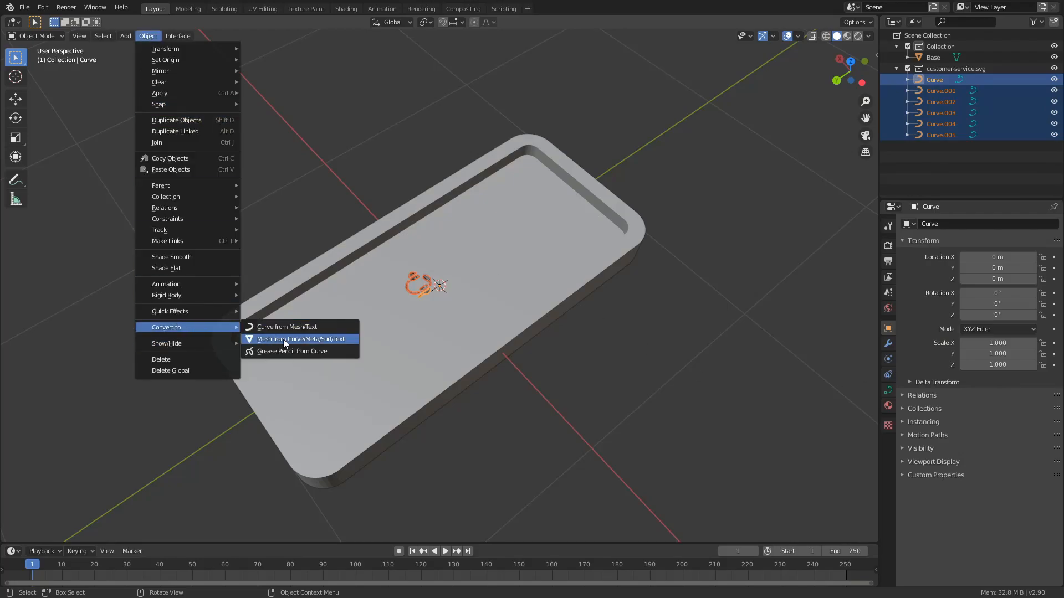
pyautogui.click(300, 339)
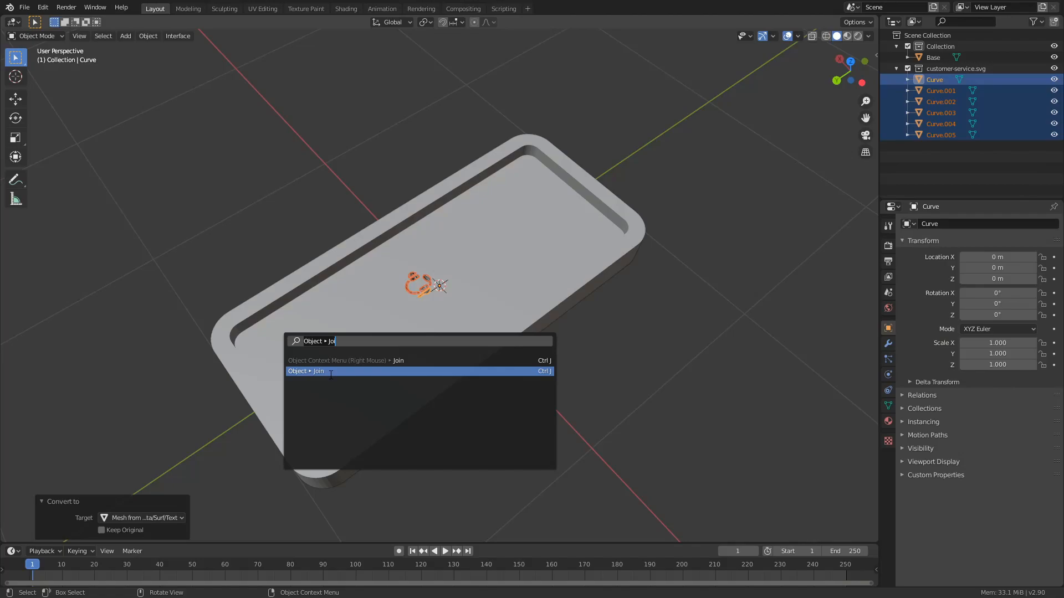
pyautogui.click(306, 371)
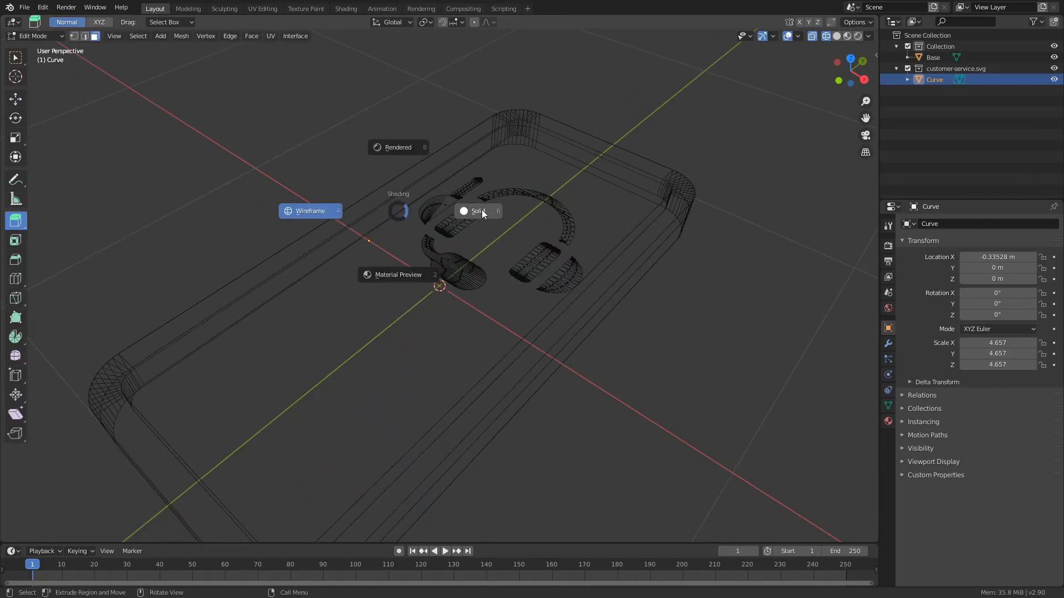
# Step: Raise the headset icon into the base recess and return to Solid shading
pyautogui.click(478, 211)
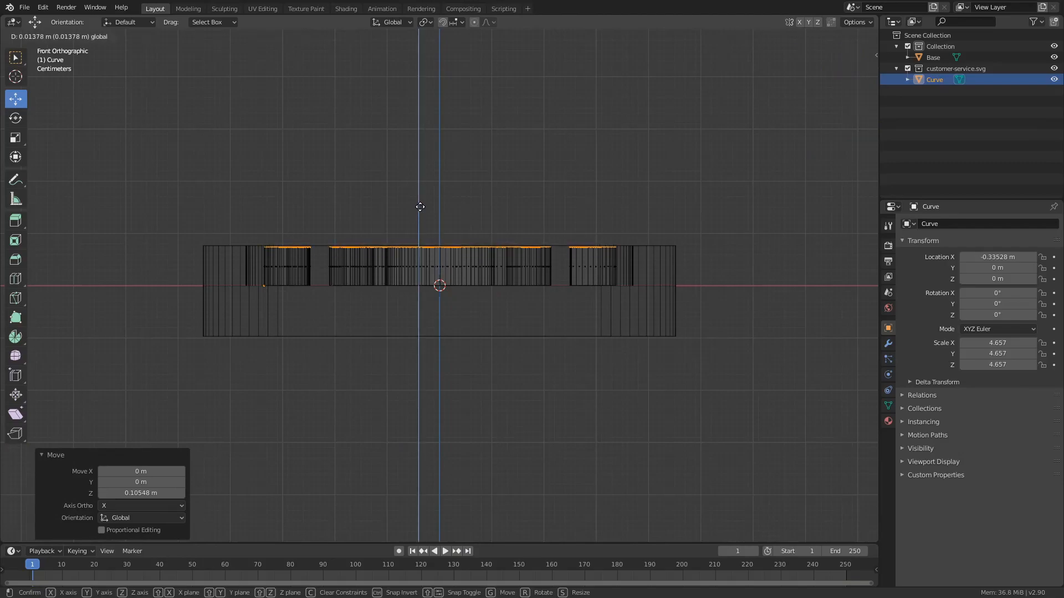
pyautogui.moveTo(426, 199)
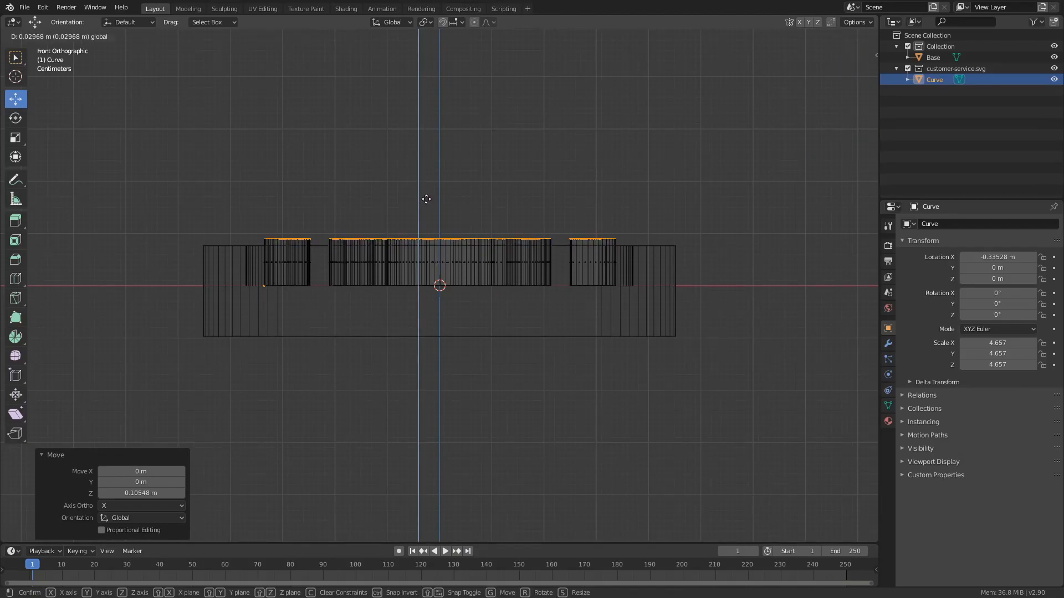
pyautogui.press('Tab')
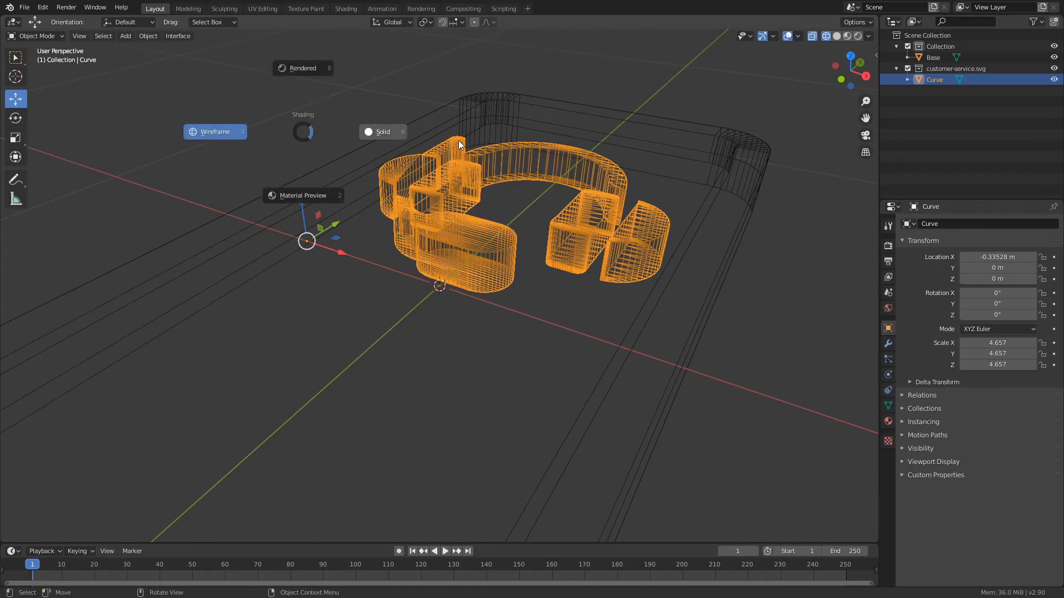
pyautogui.click(382, 132)
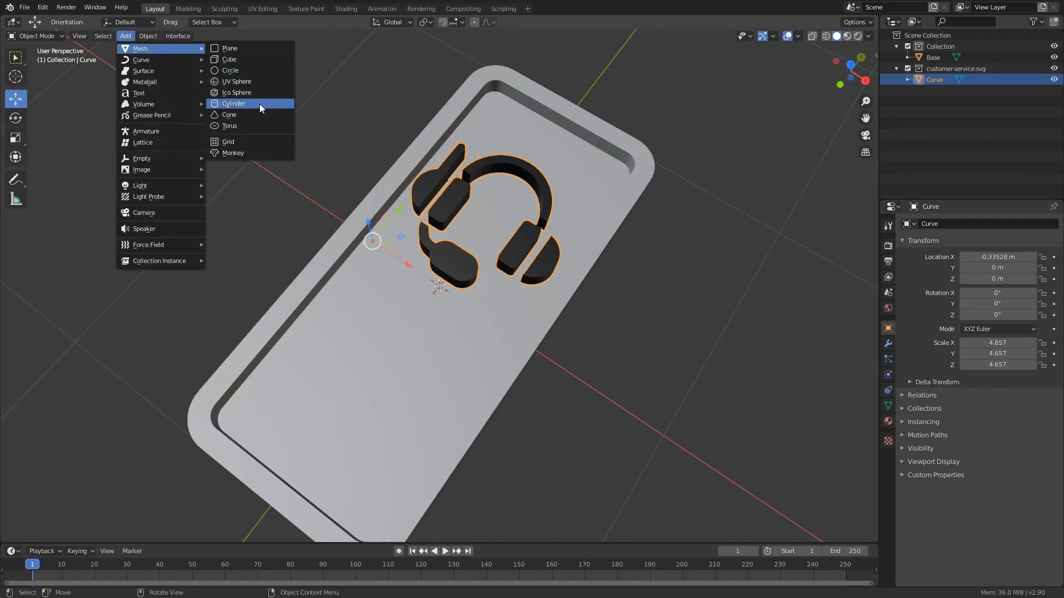
# Step: Add a cylinder and separate its top face into its own object
pyautogui.click(233, 103)
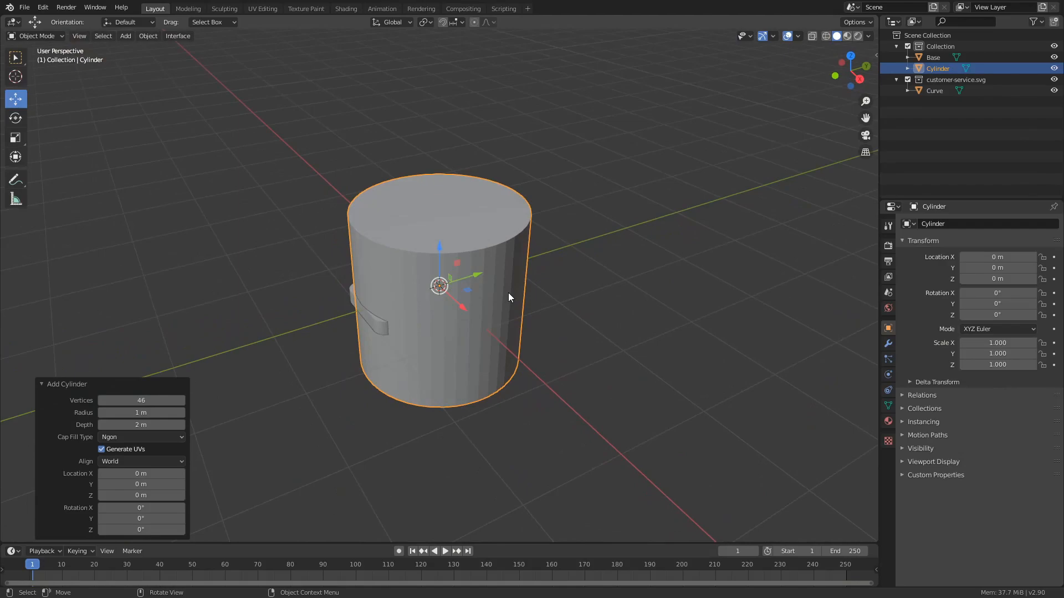
pyautogui.press('Tab')
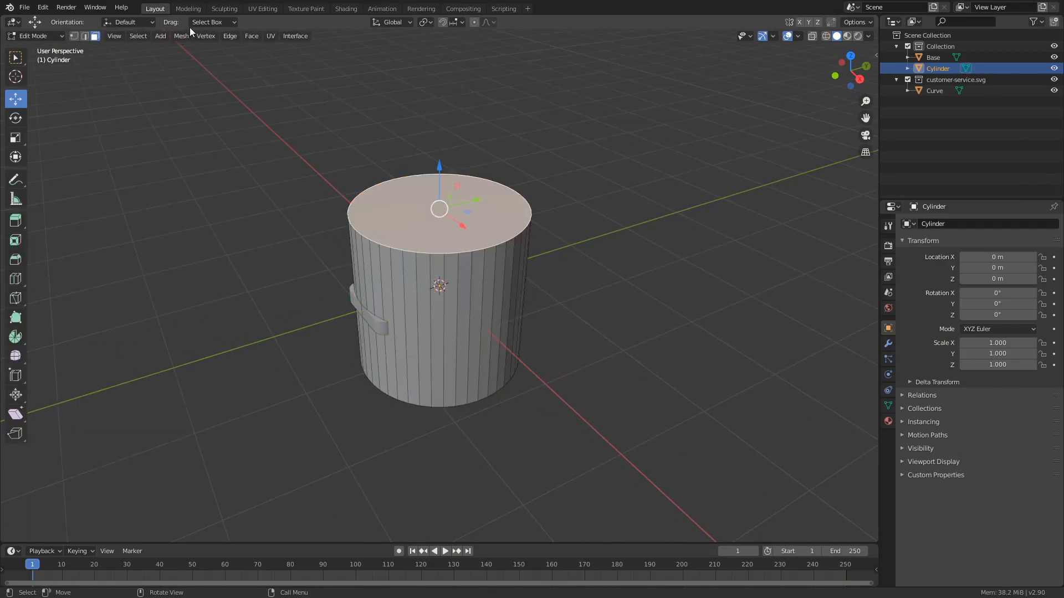
pyautogui.click(181, 36)
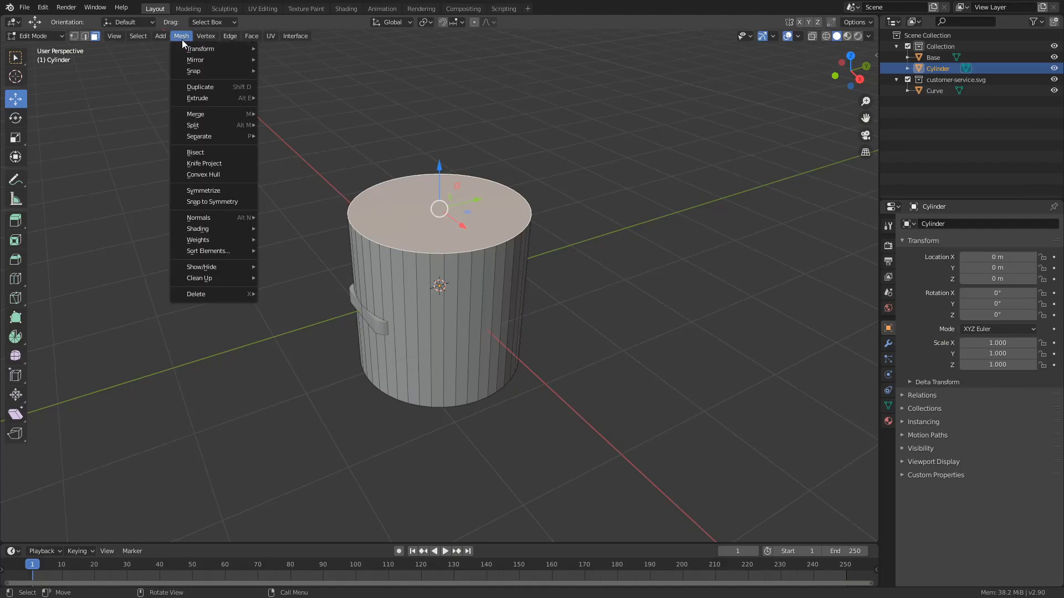
pyautogui.moveTo(199, 137)
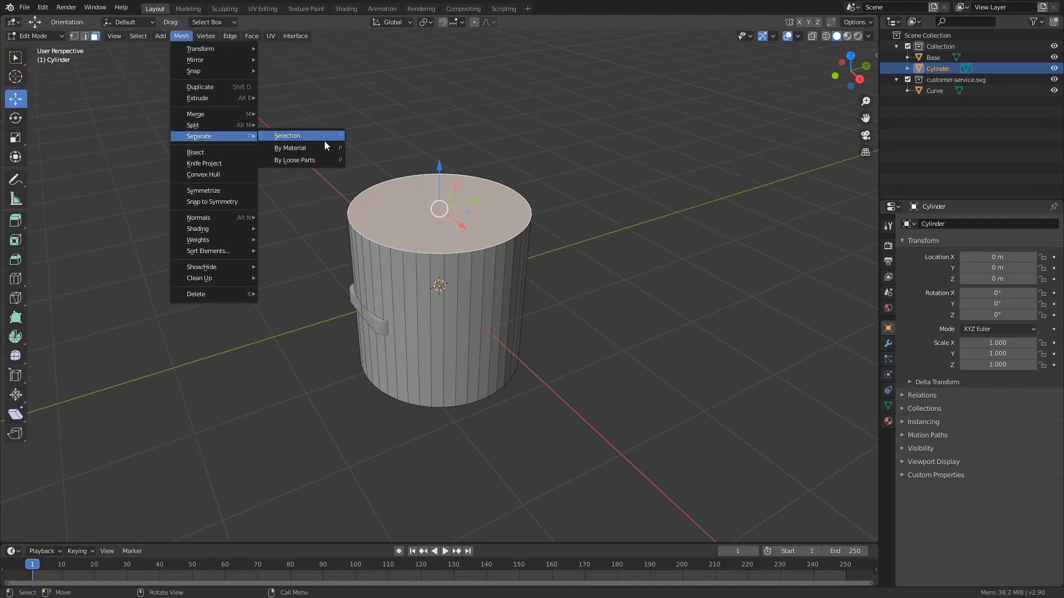
pyautogui.click(286, 136)
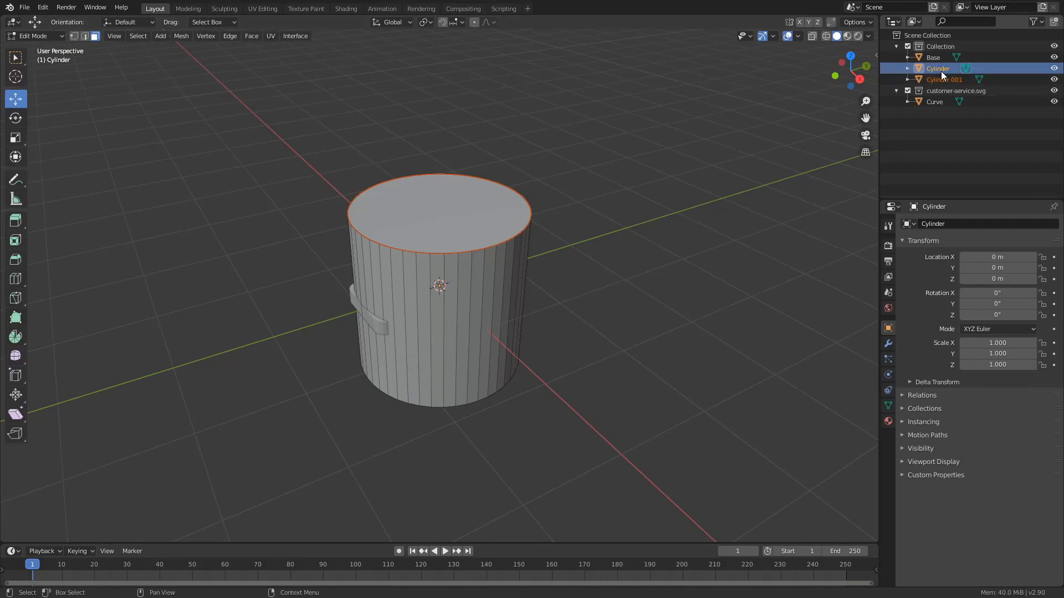
# Step: Delete the original cylinder and rename Cylinder.001 to 'hock'
pyautogui.rightClick(937, 68)
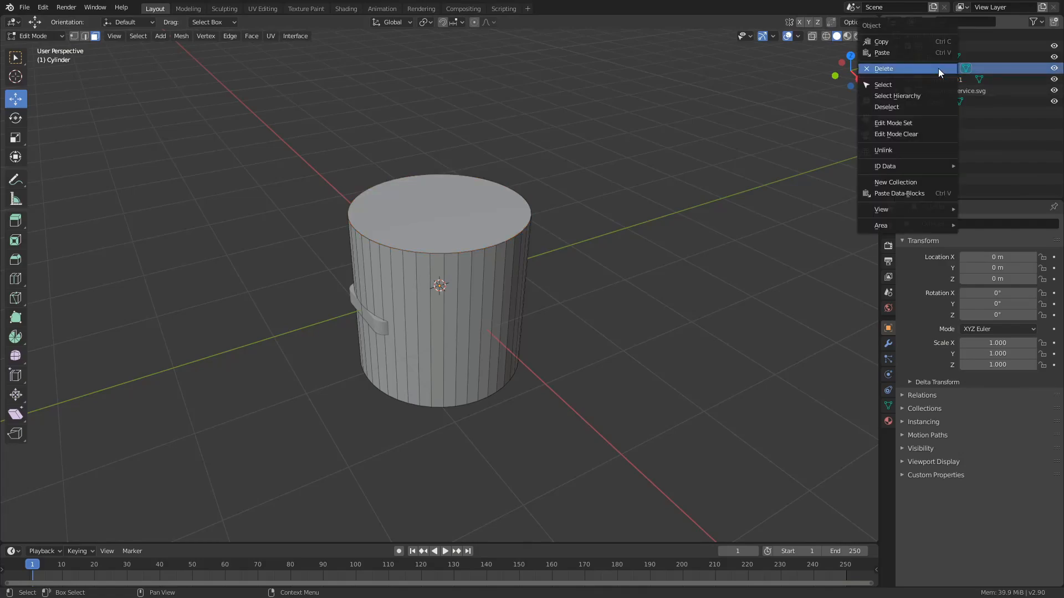
pyautogui.click(883, 67)
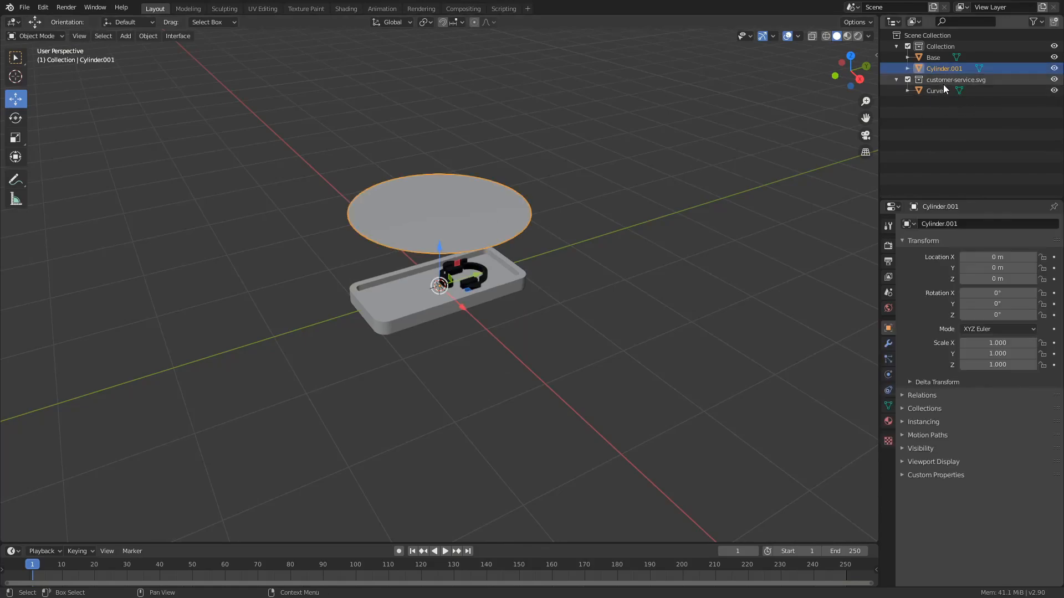
pyautogui.doubleClick(943, 68)
pyautogui.write('hoc')
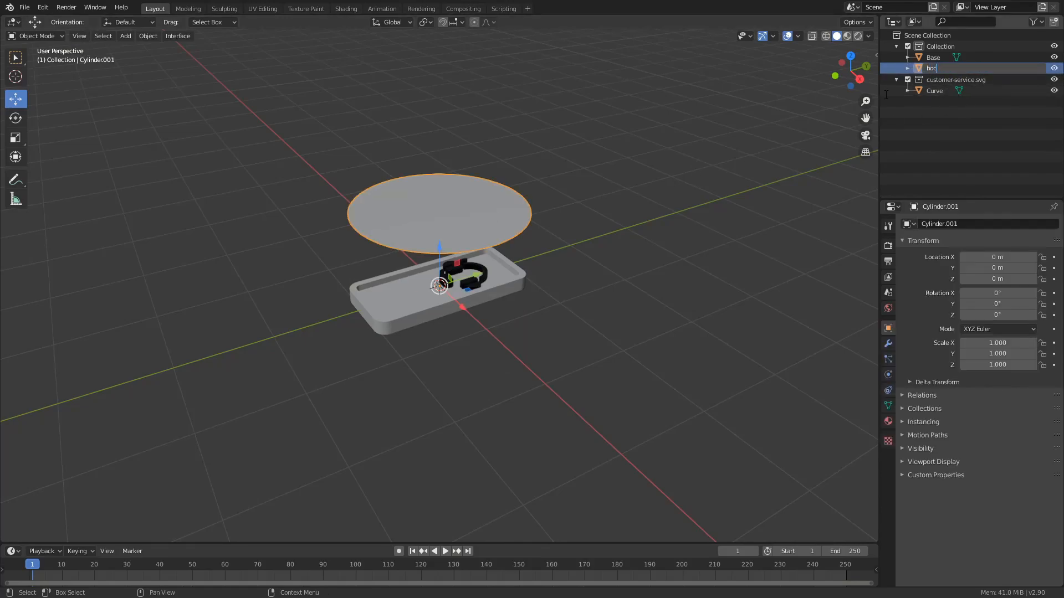
pyautogui.press('Return')
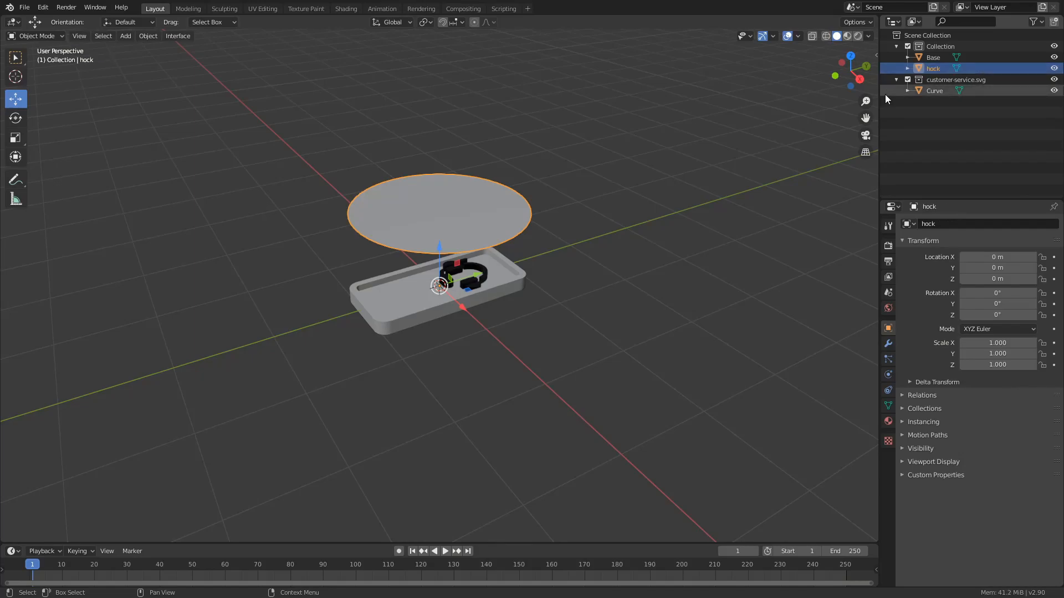
# Step: Inset the hock disc, delete its centre face to leave a ring, and extrude the band
pyautogui.press('Tab')
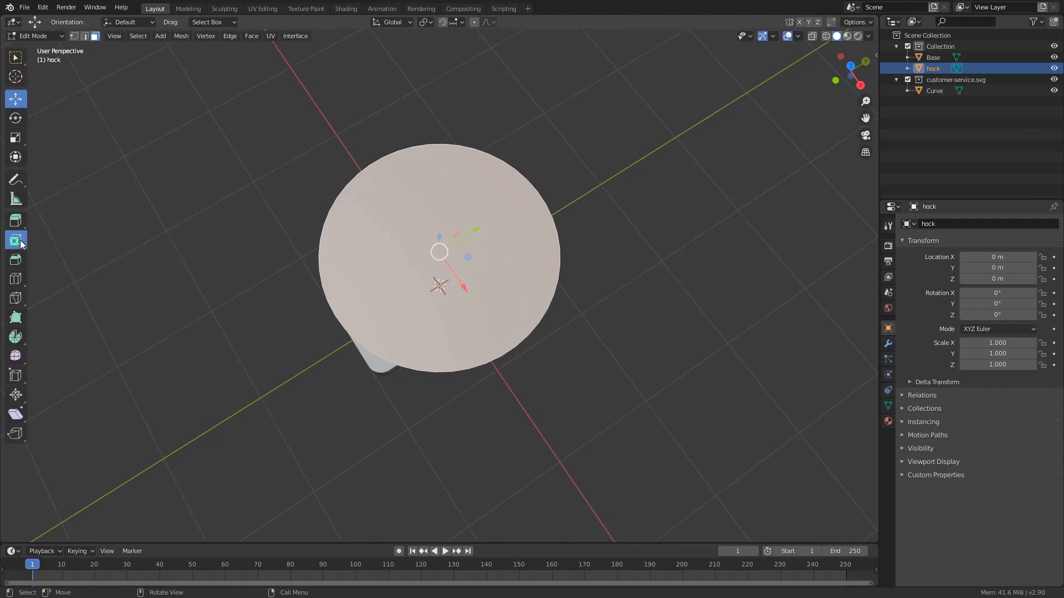
pyautogui.click(16, 239)
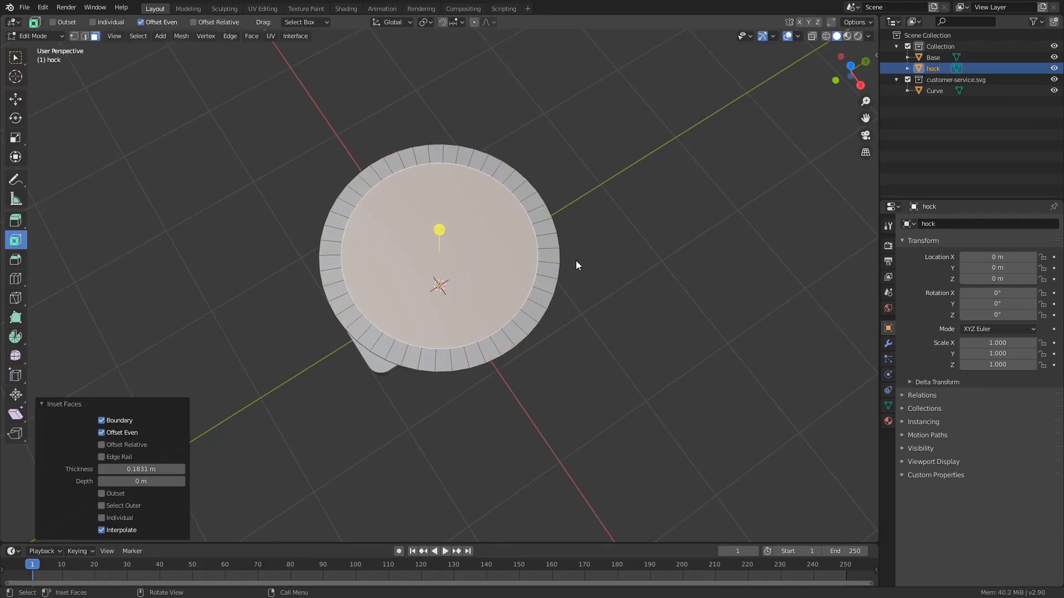
pyautogui.press('x')
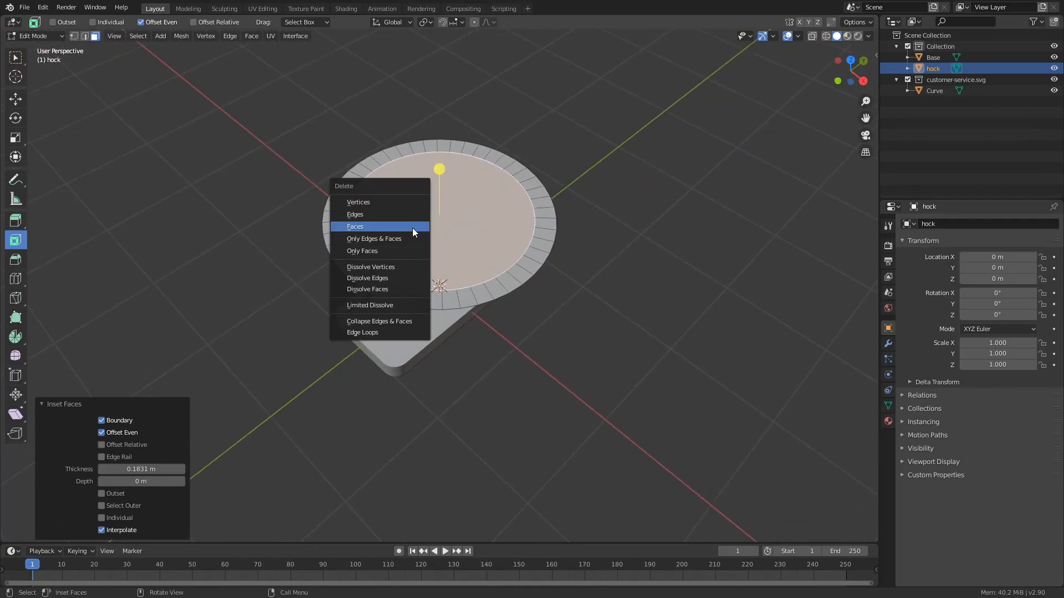
pyautogui.click(355, 226)
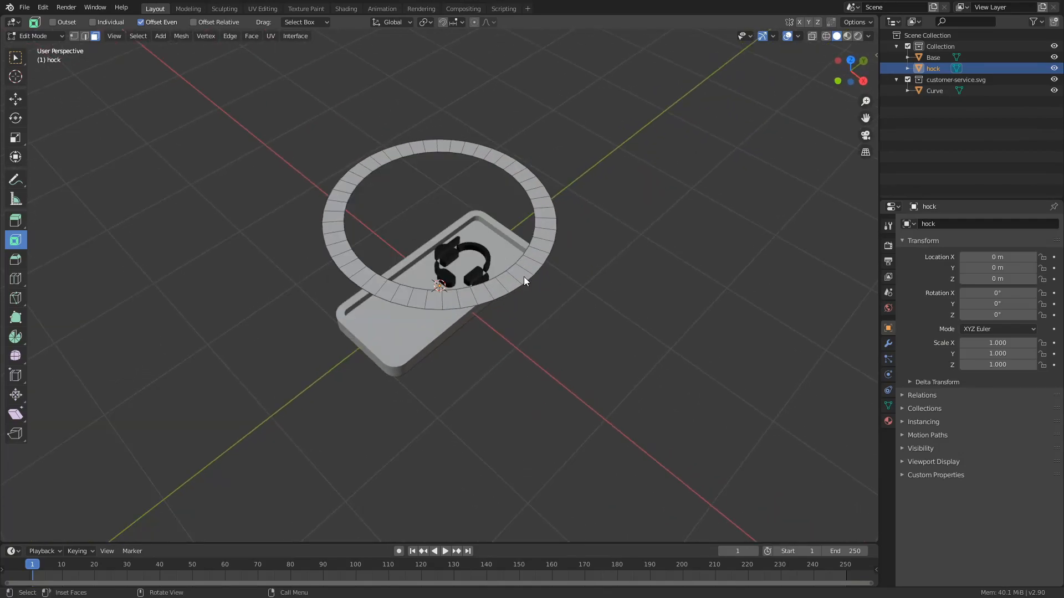
pyautogui.click(16, 221)
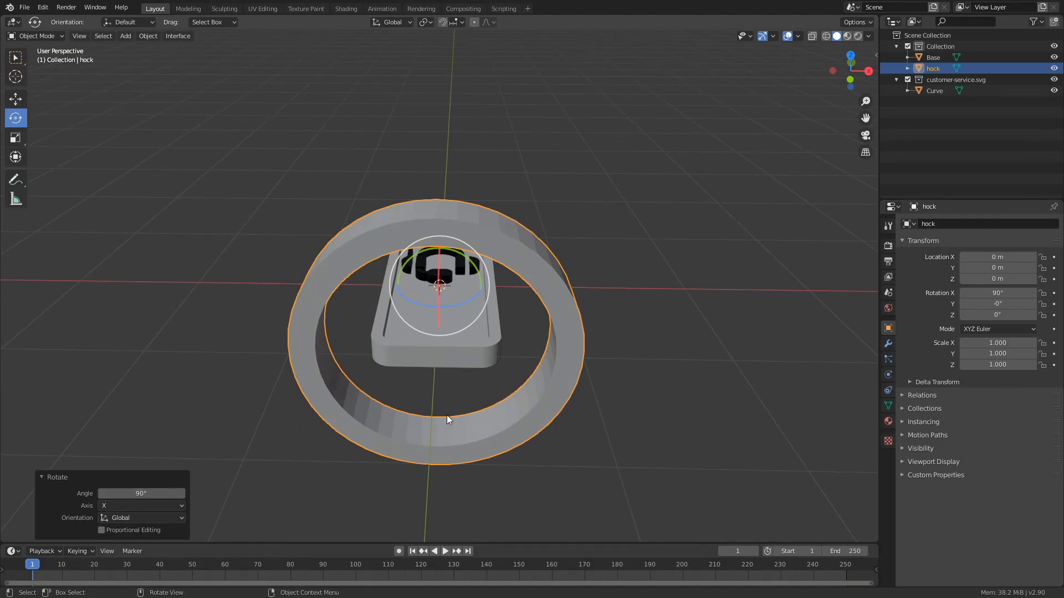
# Step: Scale the hock ring to 0.38 and lower it onto the base
pyautogui.press('s')
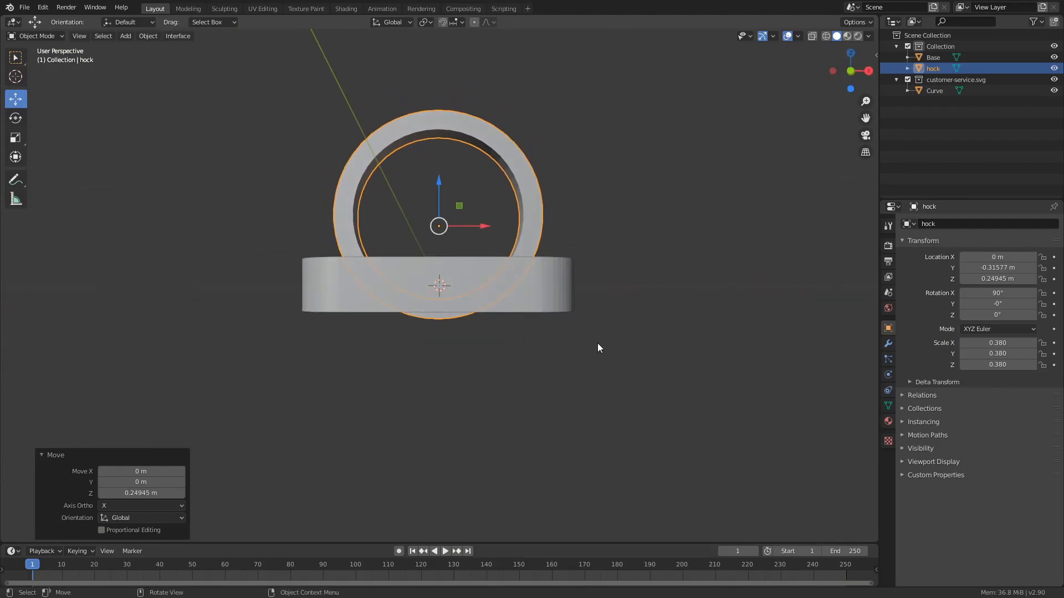
pyautogui.moveTo(846, 335)
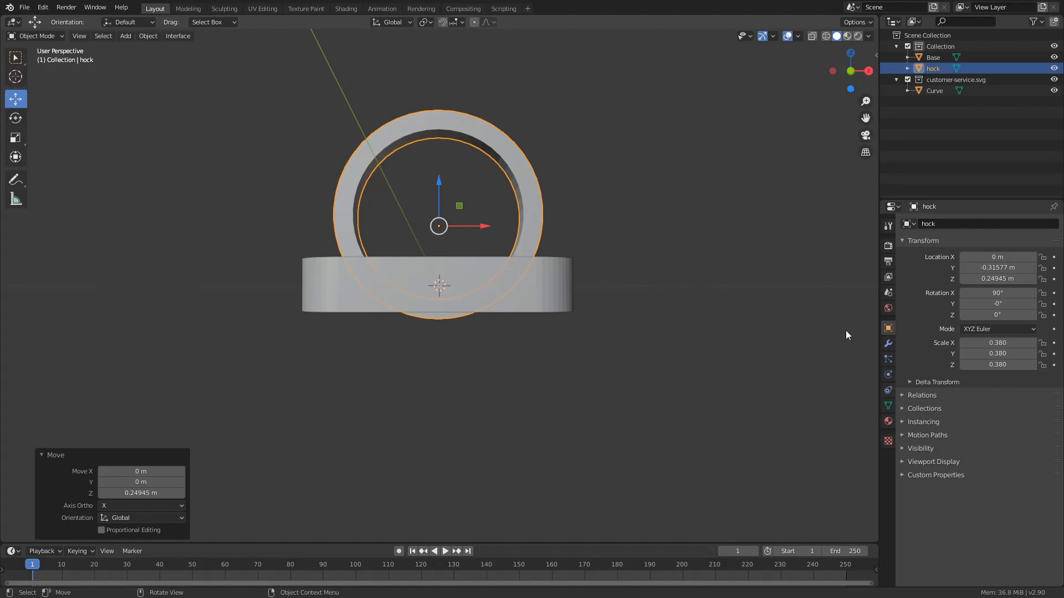
pyautogui.moveTo(888, 344)
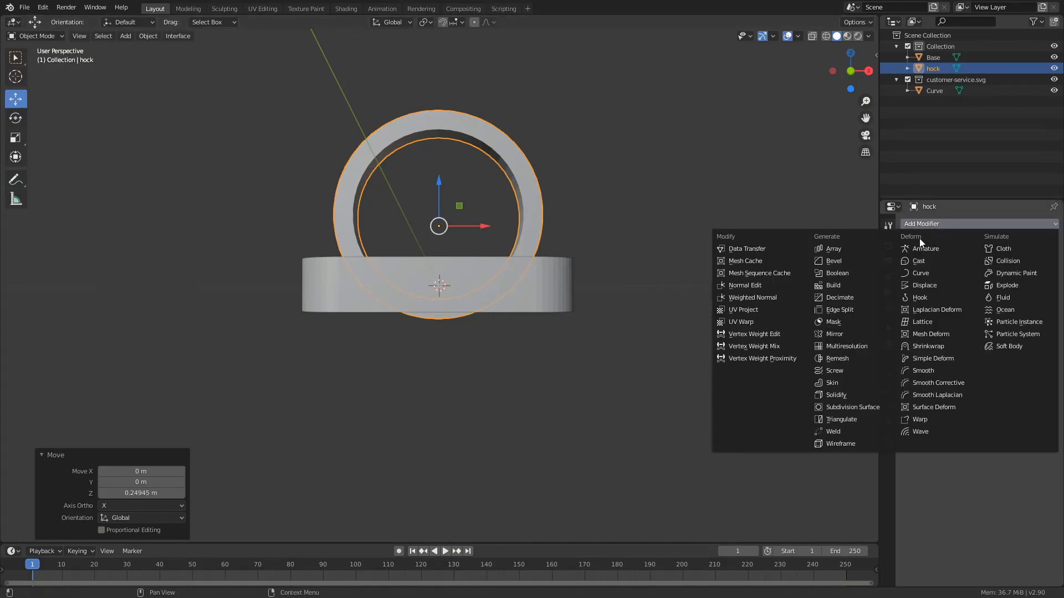
# Step: Cut the ring with a Boolean Difference against the base and apply it
pyautogui.click(837, 272)
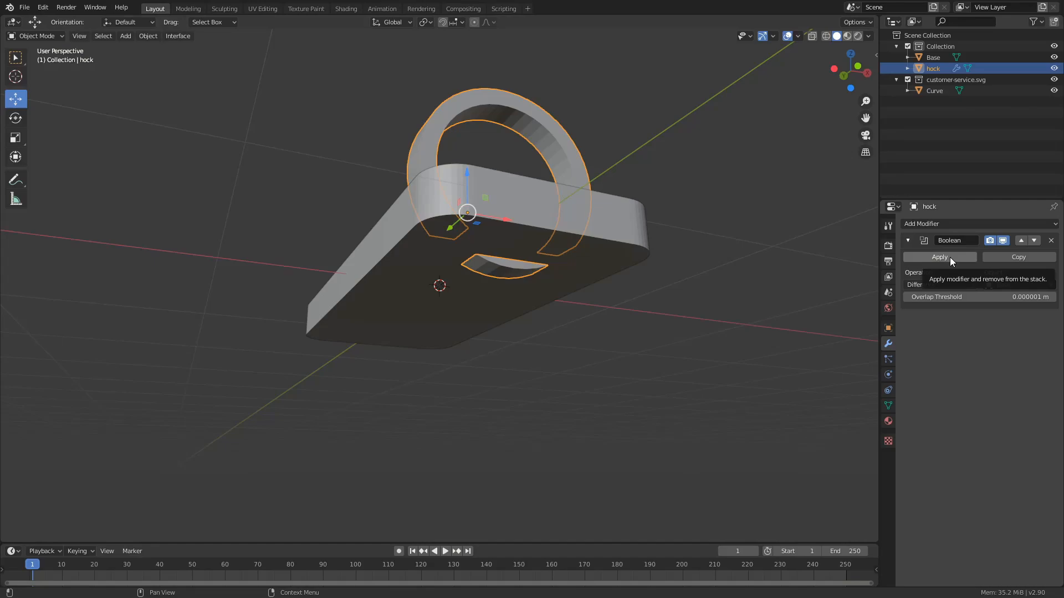
pyautogui.click(939, 257)
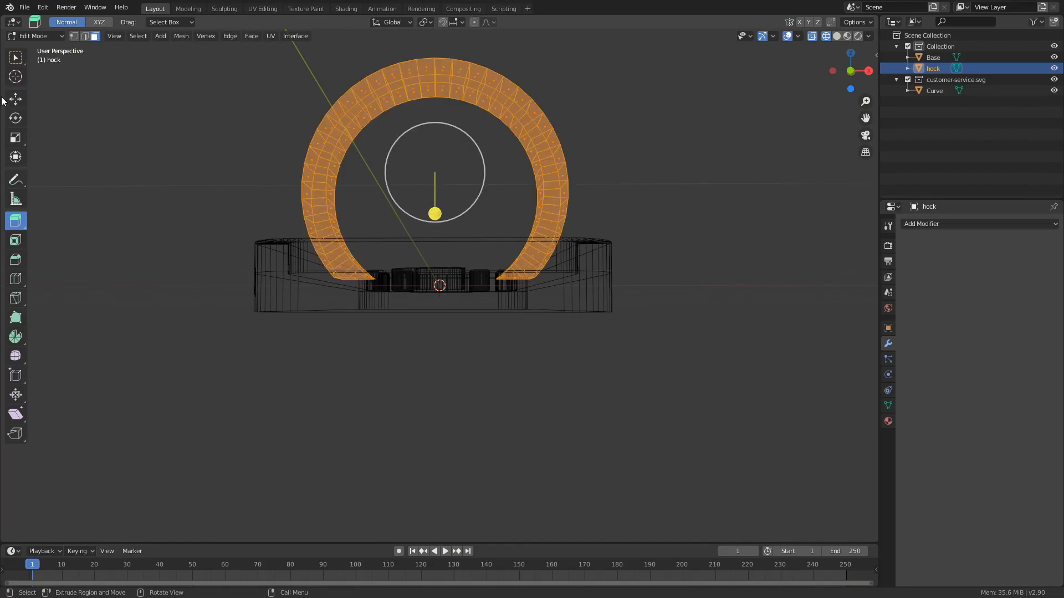
# Step: Extrude the hook arch faces slightly upward along Z
pyautogui.press('g')
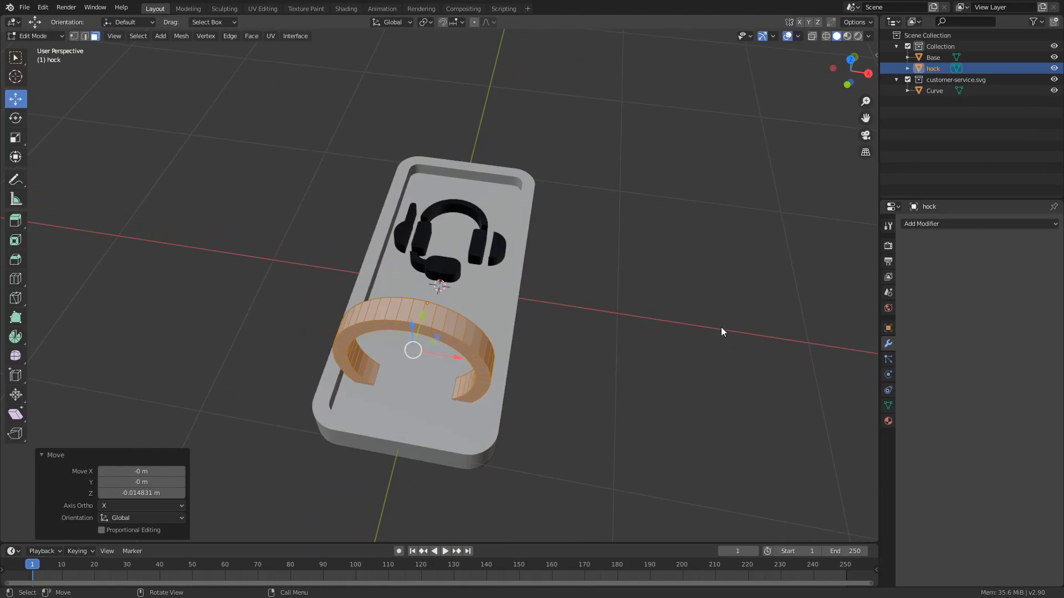
pyautogui.moveTo(599, 332)
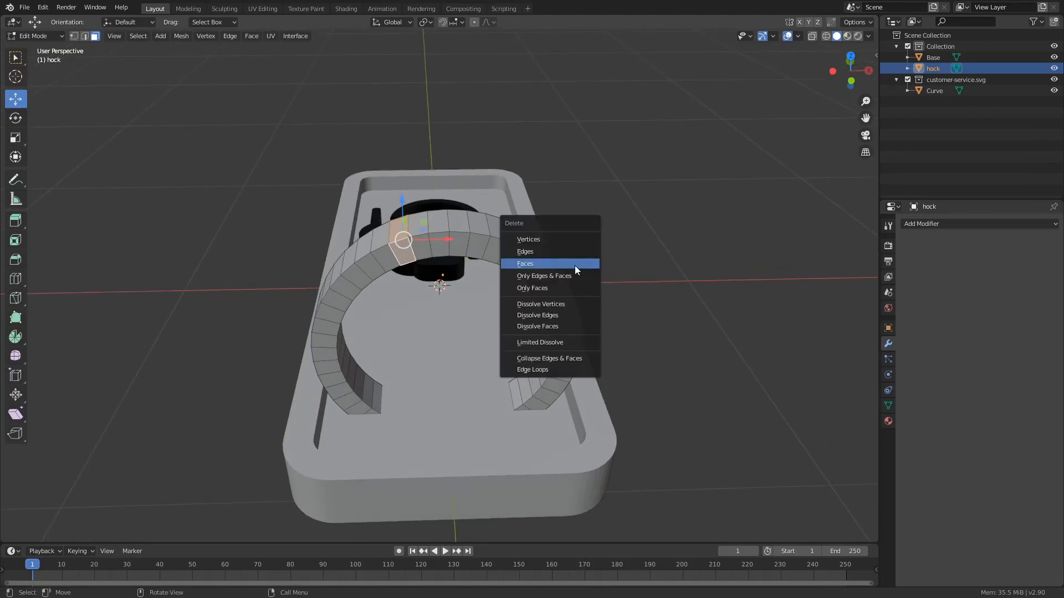
# Step: Delete a top face of the hook arch to open a narrow gap
pyautogui.click(525, 263)
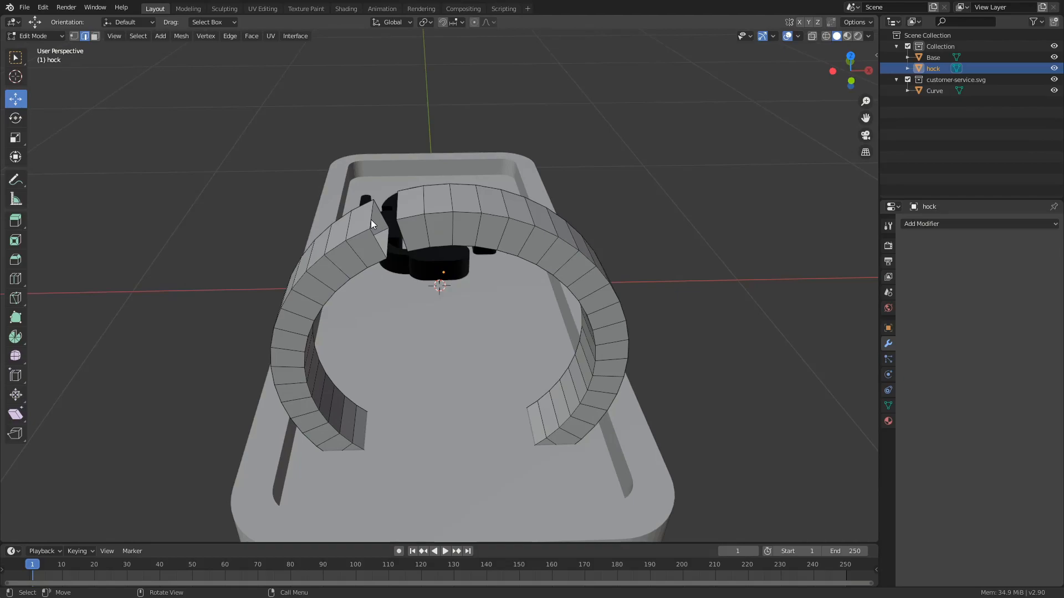
pyautogui.click(373, 225)
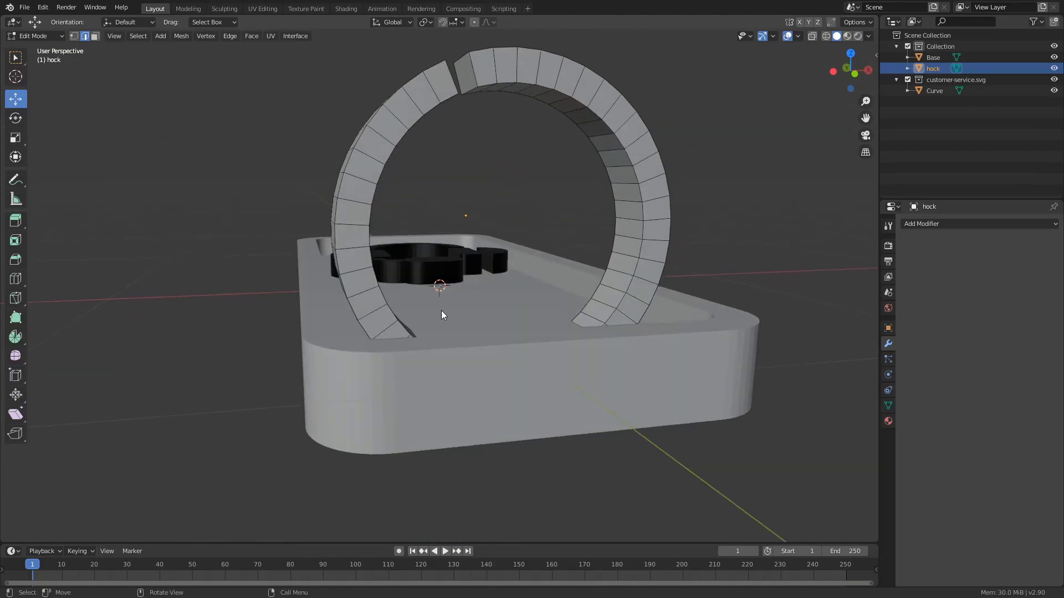
pyautogui.moveTo(370, 273)
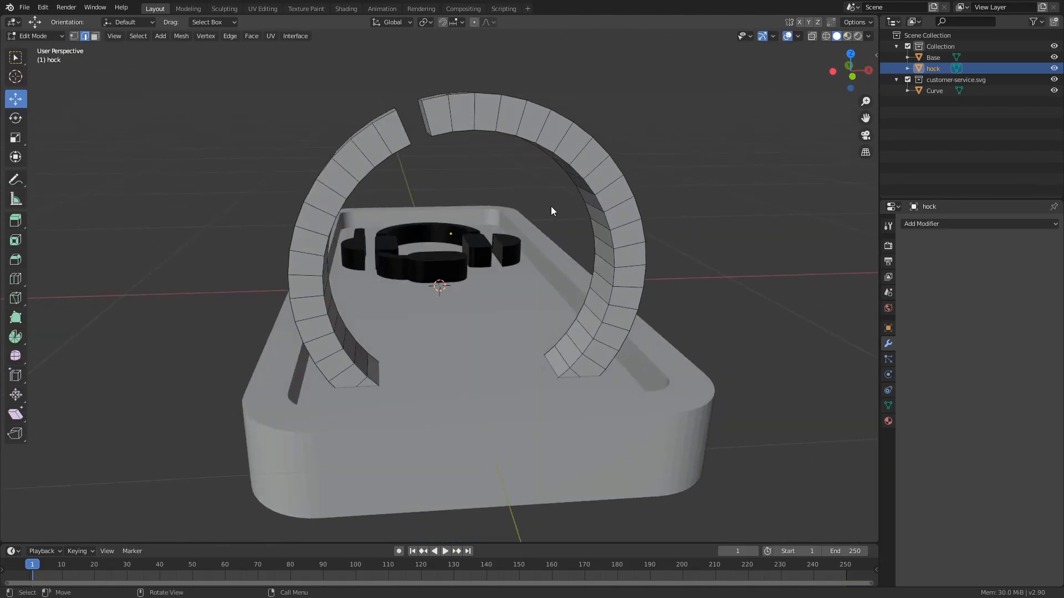
pyautogui.moveTo(555, 229)
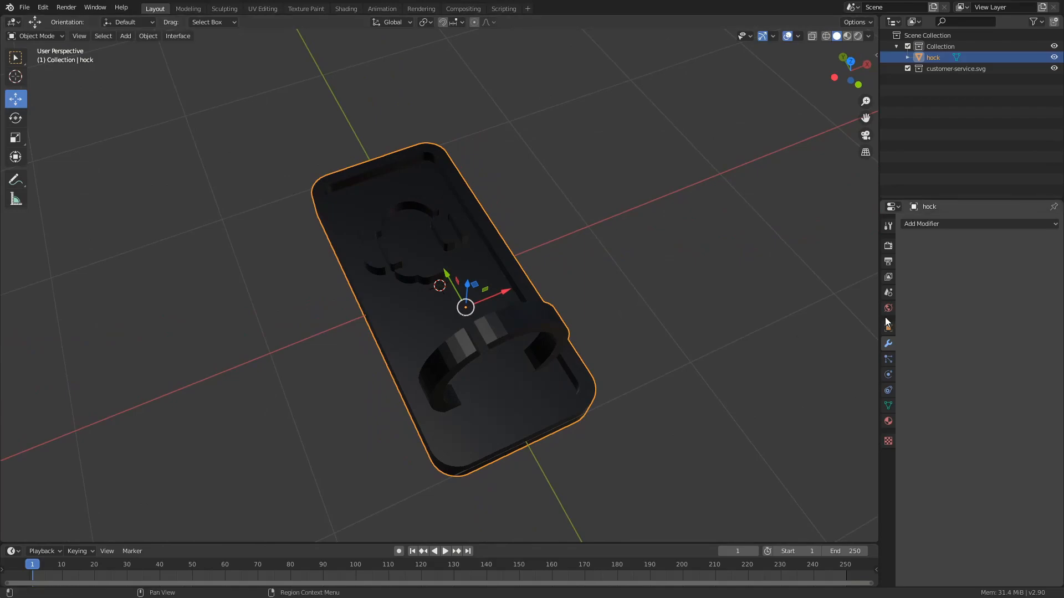
pyautogui.moveTo(940, 242)
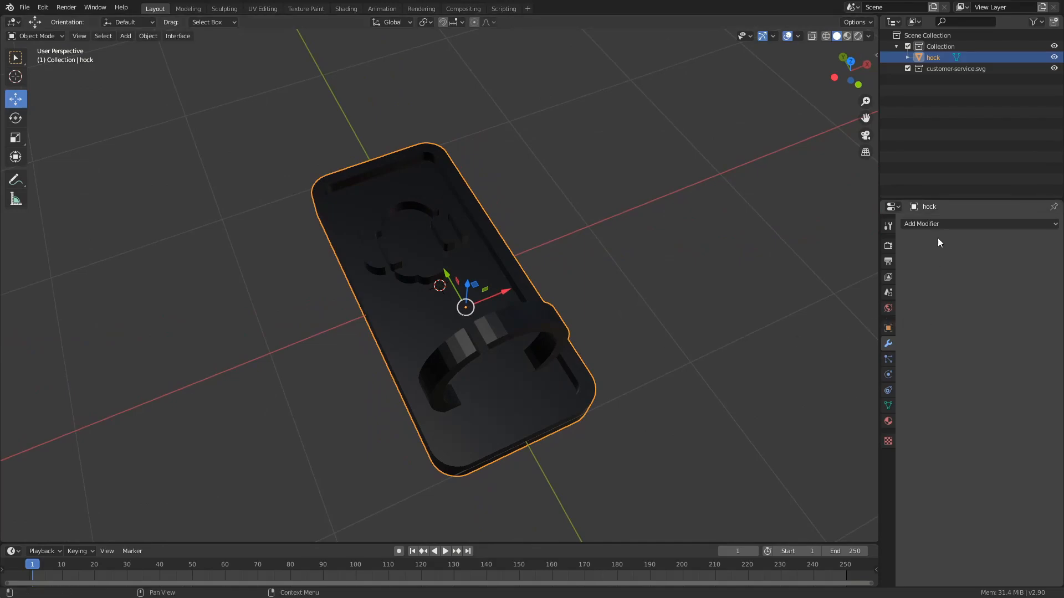
# Step: Dismiss the modifier list unused, reselect the hock model and start the File export
pyautogui.click(921, 224)
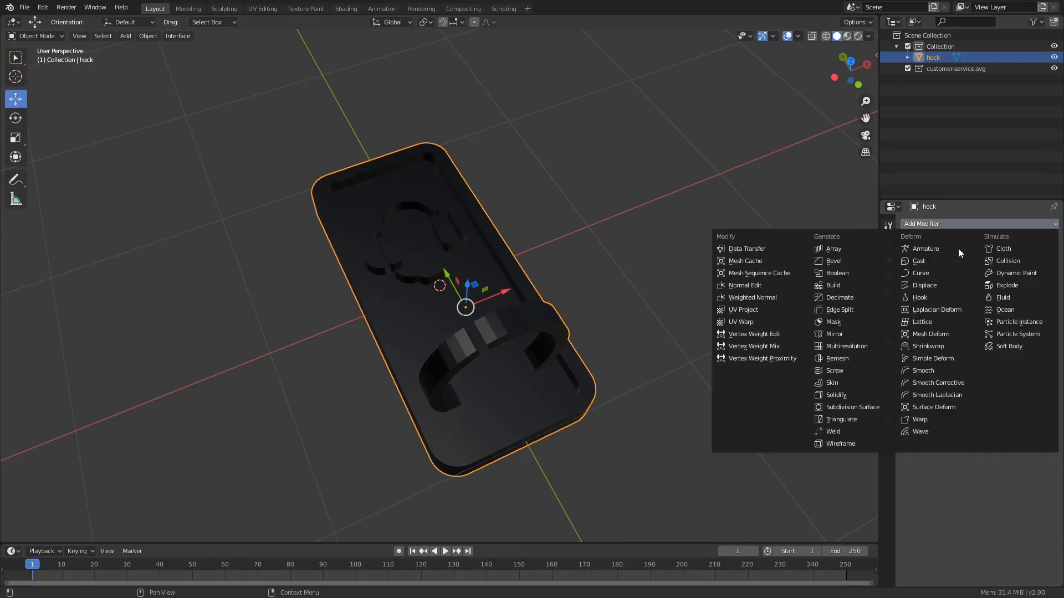
pyautogui.click(840, 419)
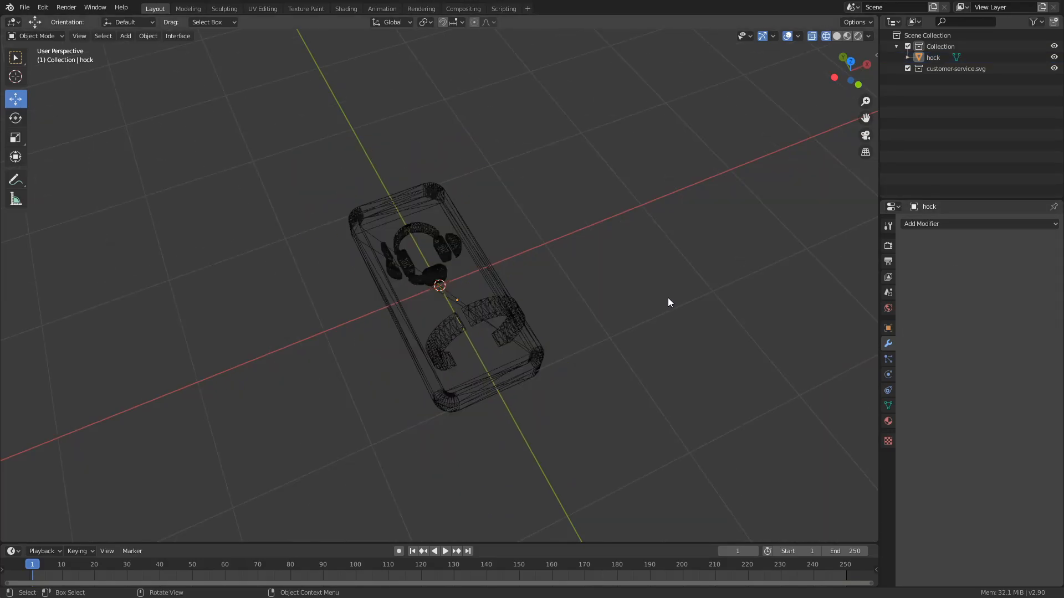
pyautogui.click(441, 272)
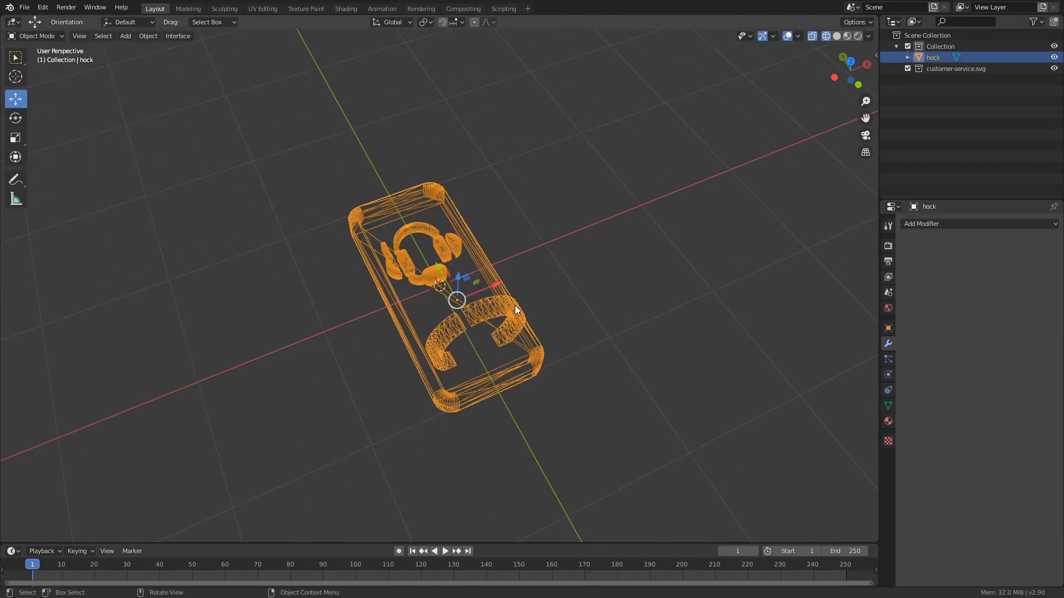
pyautogui.click(24, 7)
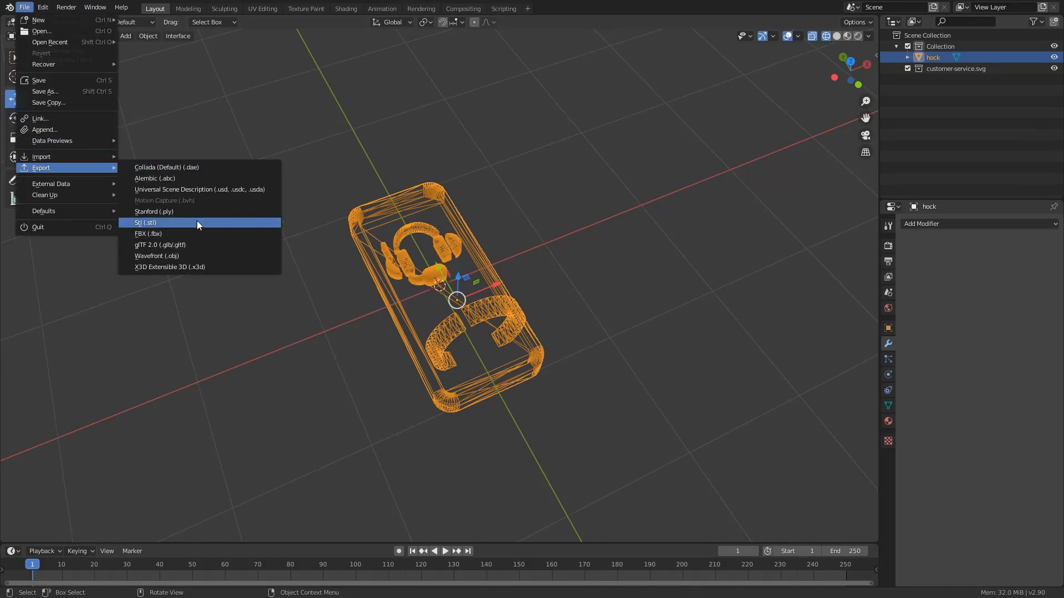
pyautogui.moveTo(180, 224)
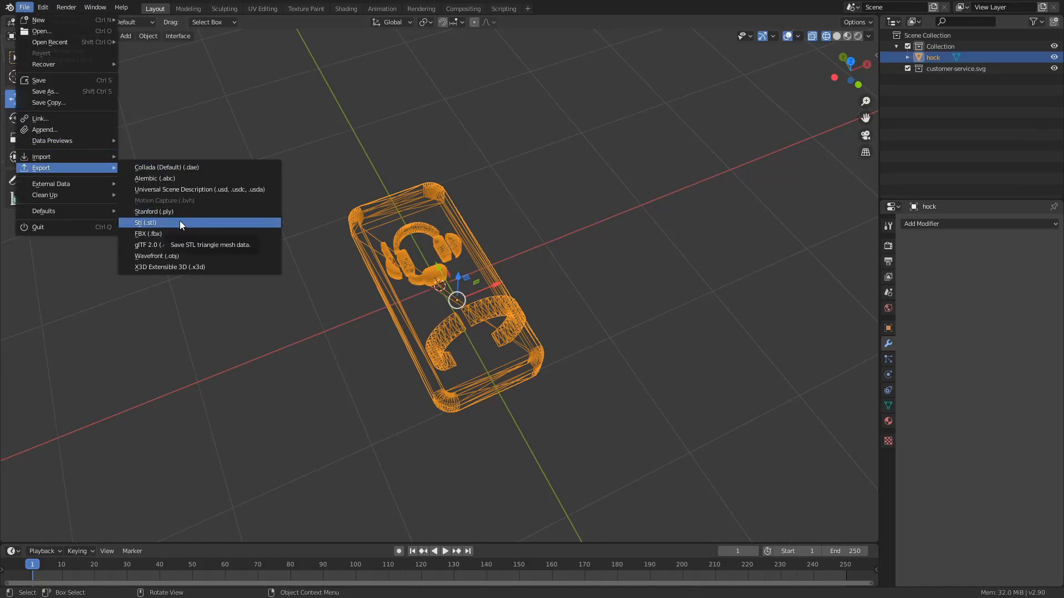
# Step: Export the hock model as an STL named mynewclip on the Desktop
pyautogui.click(146, 223)
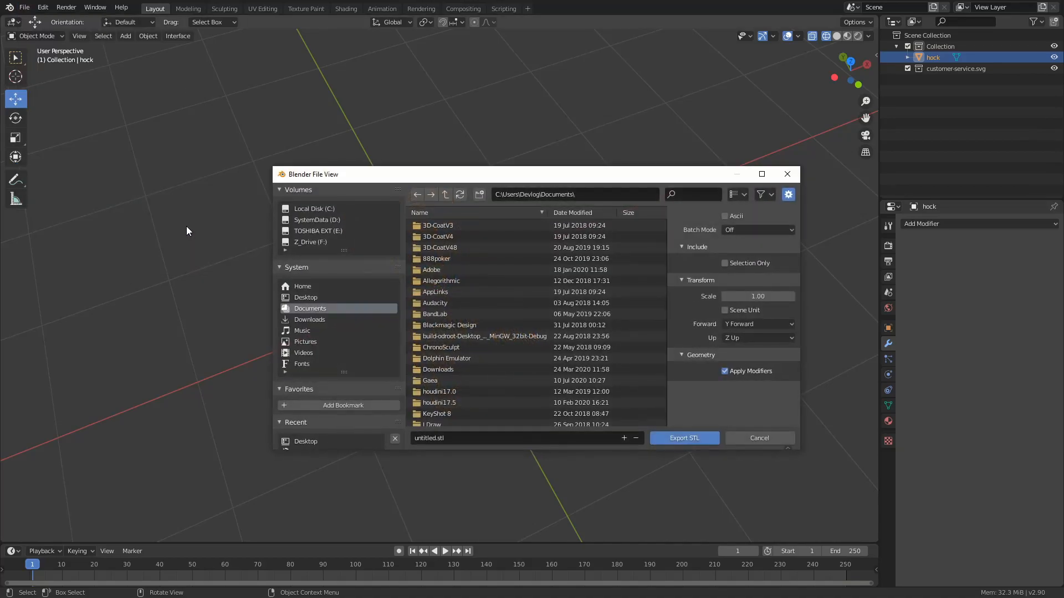
pyautogui.click(305, 297)
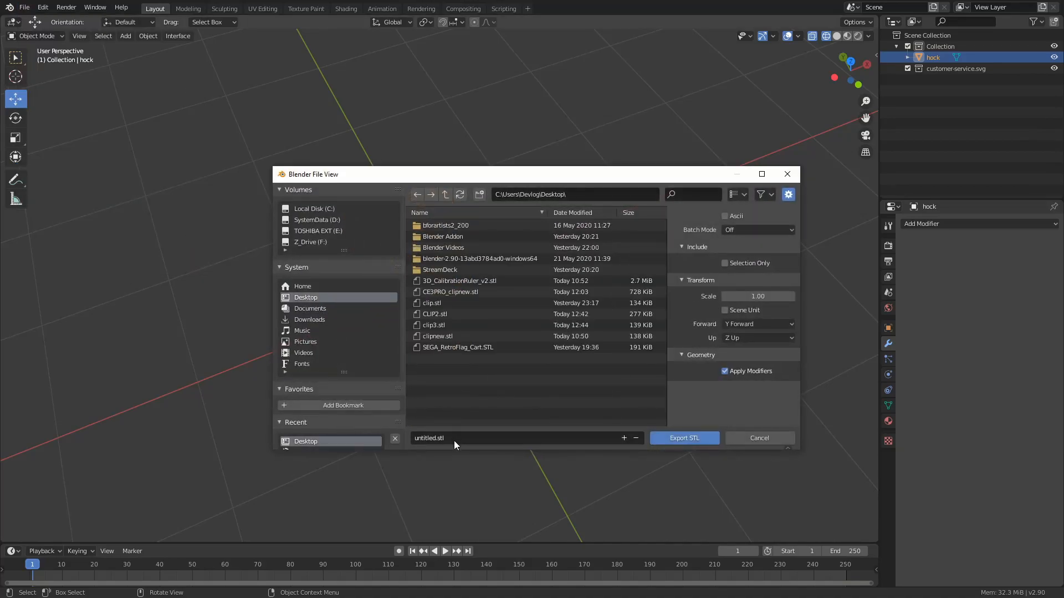
pyautogui.write('mynewcl')
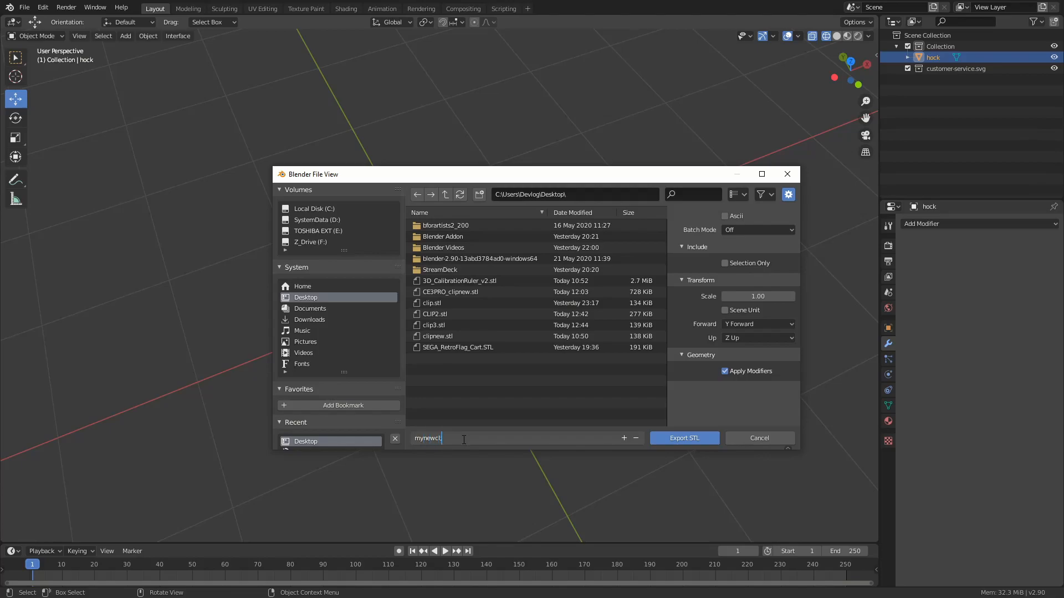
pyautogui.write('ip')
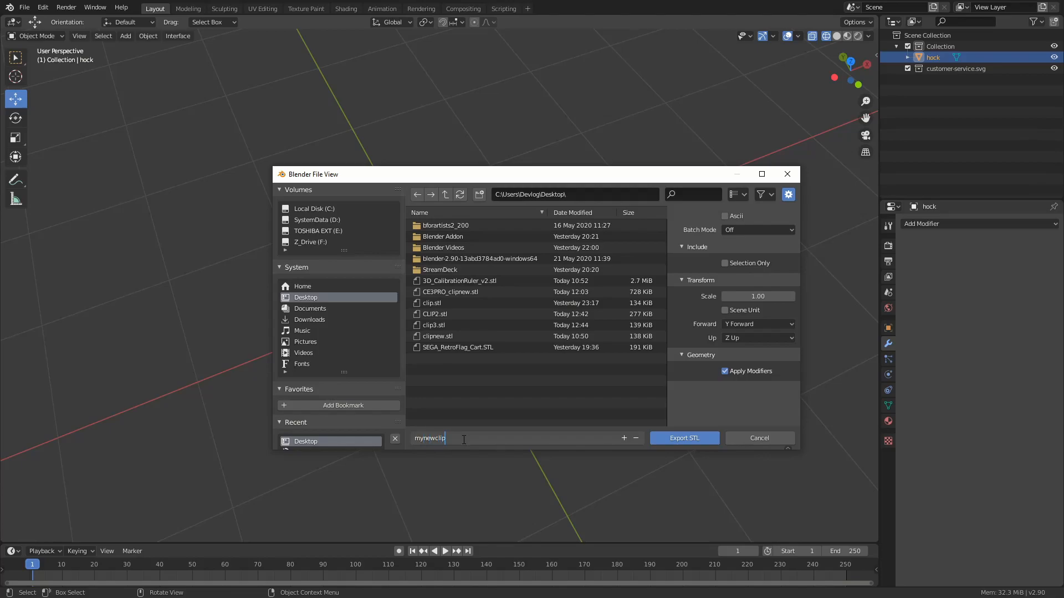
pyautogui.moveTo(714, 224)
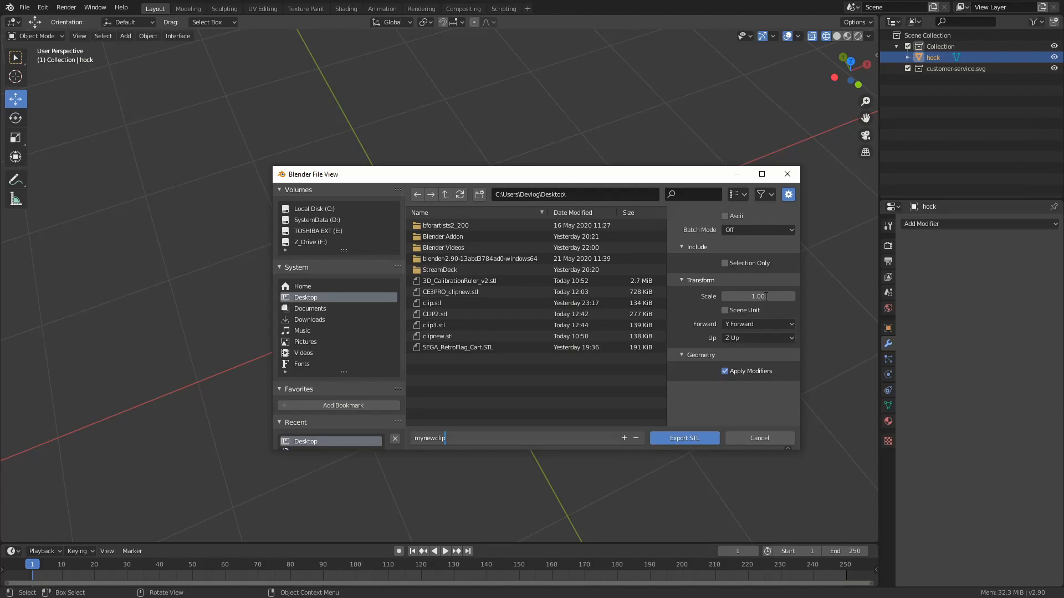
pyautogui.moveTo(767, 423)
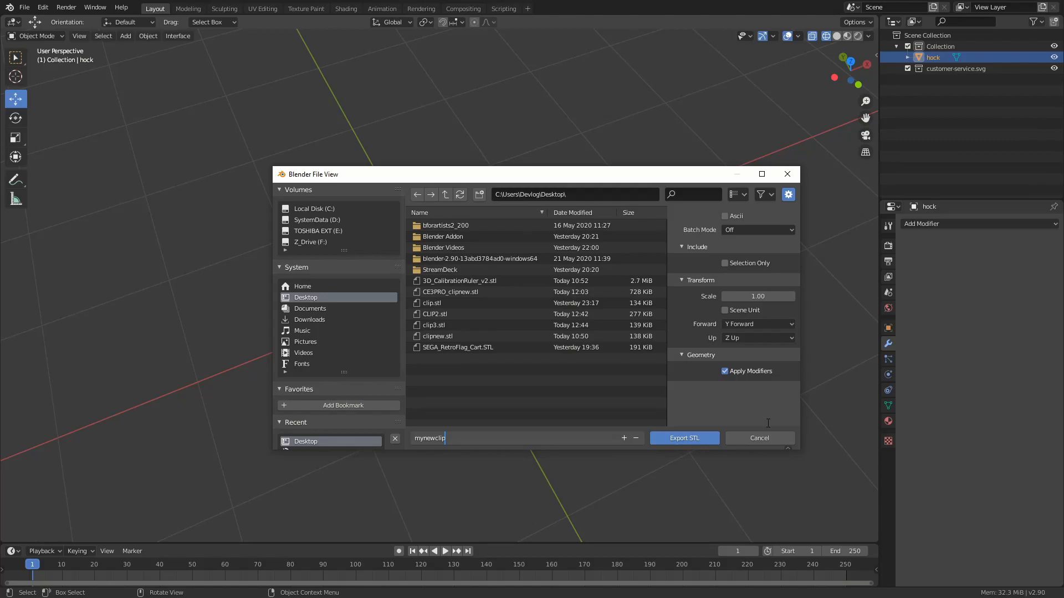
pyautogui.click(684, 437)
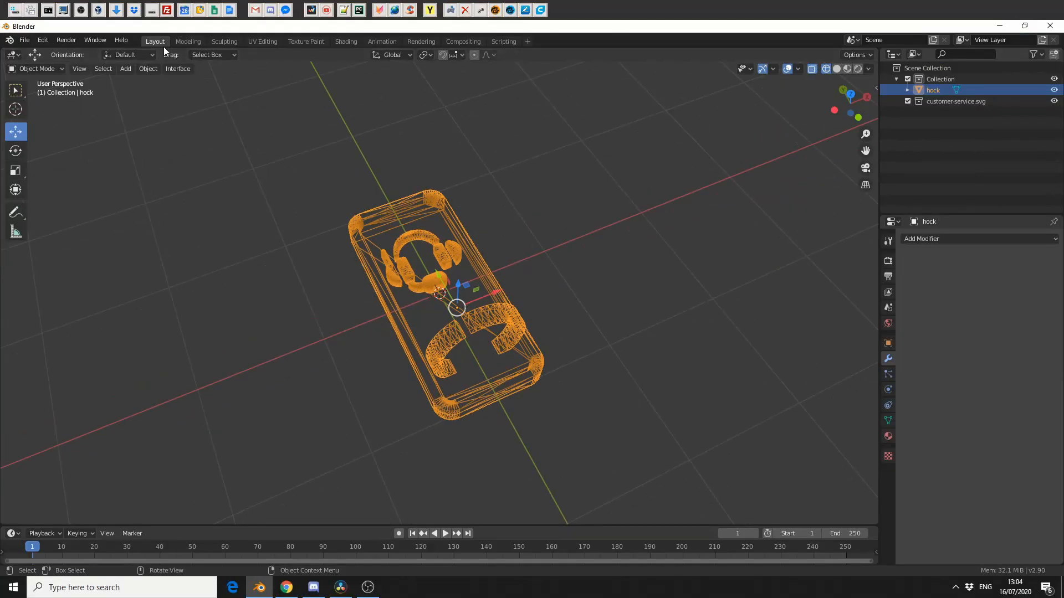
# Step: Launch Cura and load mynewclip.stl from the desktop onto the build plate
pyautogui.click(367, 587)
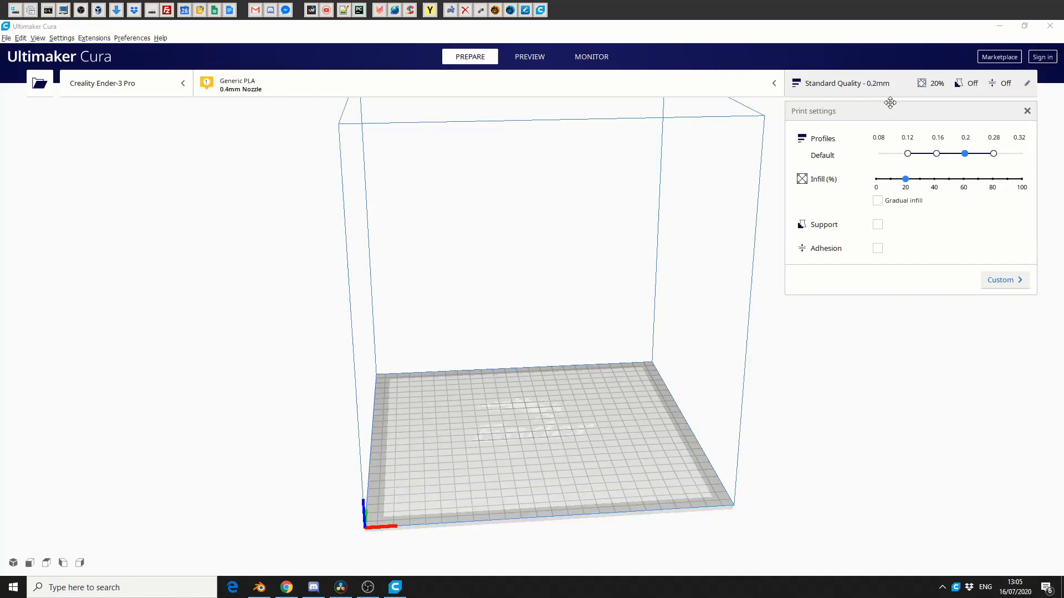
pyautogui.click(1025, 26)
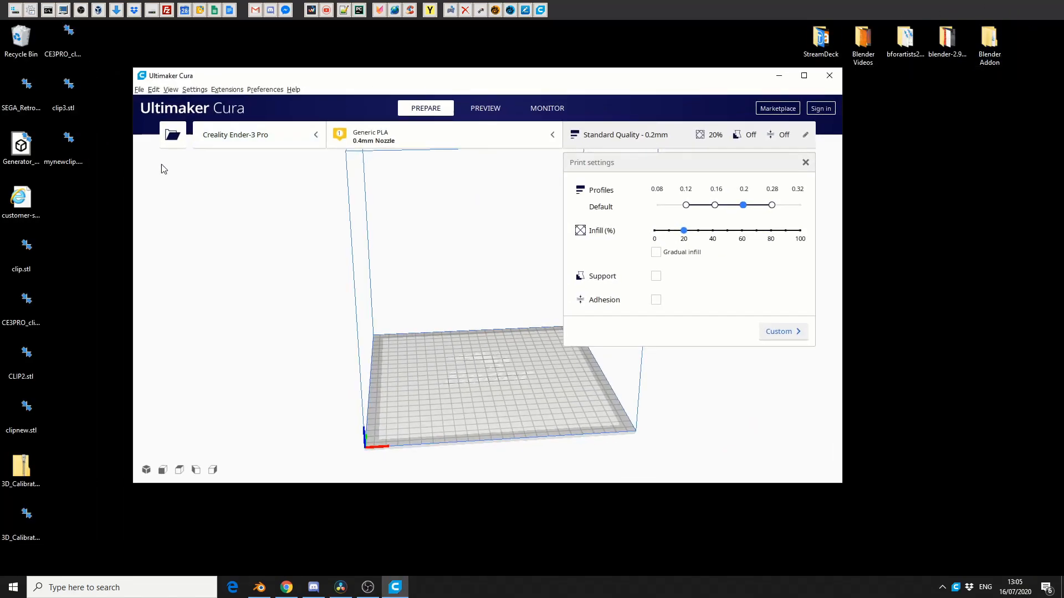
pyautogui.click(62, 144)
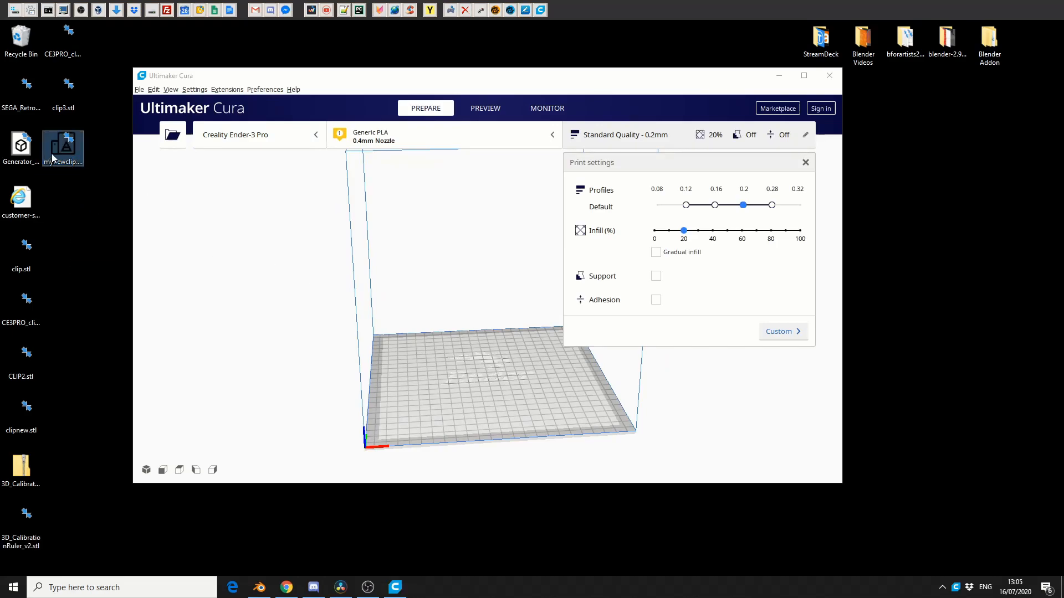
pyautogui.doubleClick(62, 146)
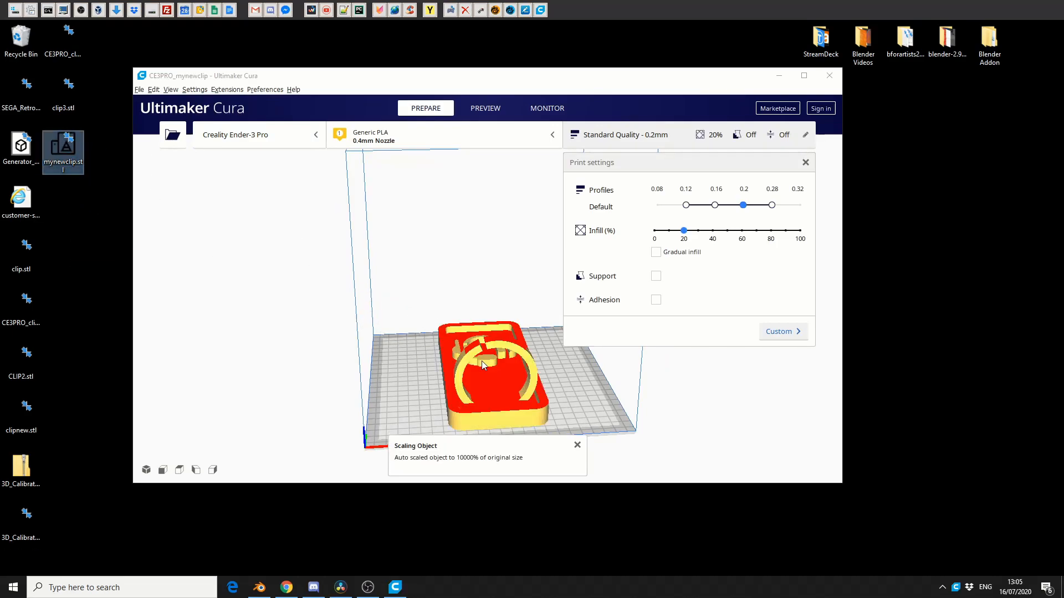
pyautogui.click(483, 366)
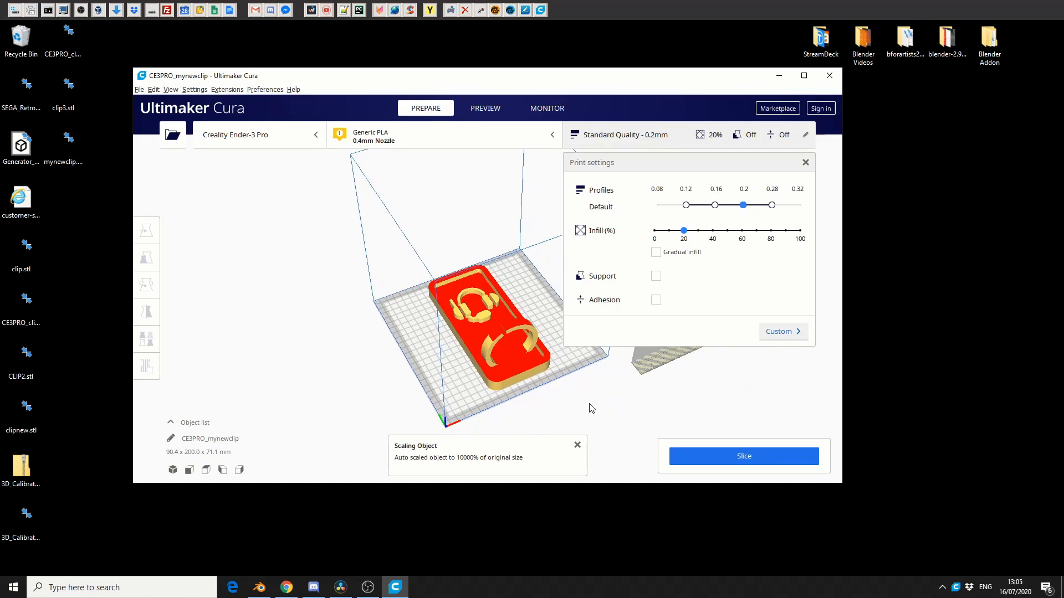
# Step: Maximize Cura, select the ruler model, then select mynewclip and open scaling
pyautogui.click(803, 75)
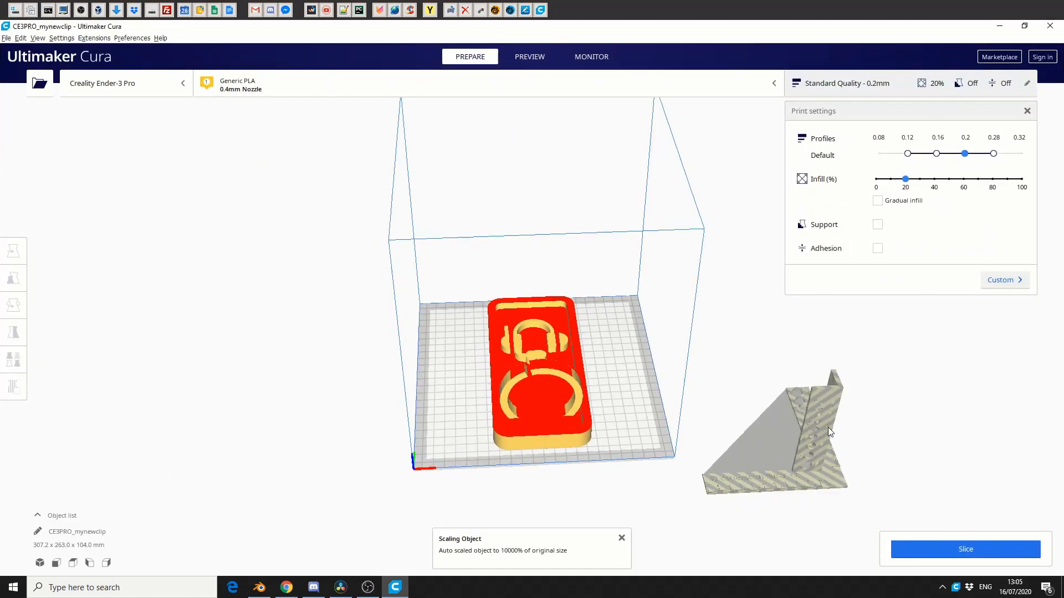
pyautogui.click(12, 250)
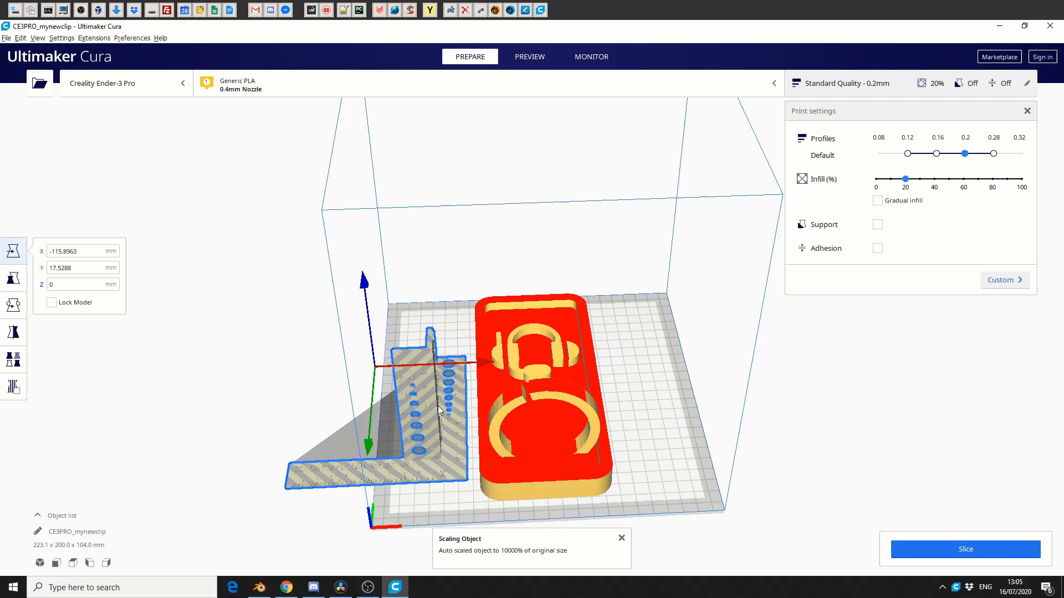
pyautogui.click(13, 278)
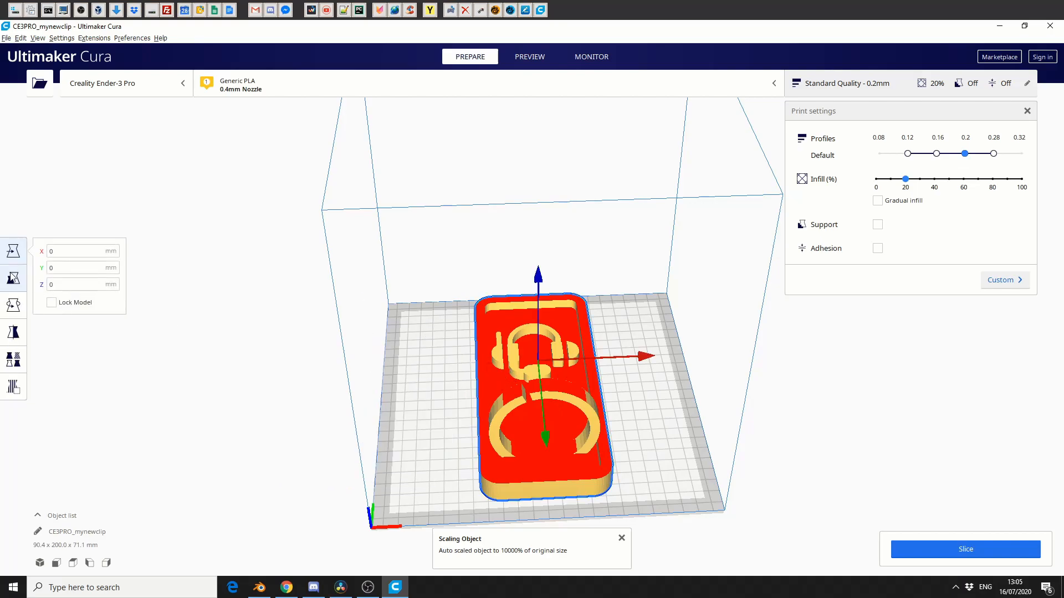
pyautogui.click(13, 278)
pyautogui.write('50')
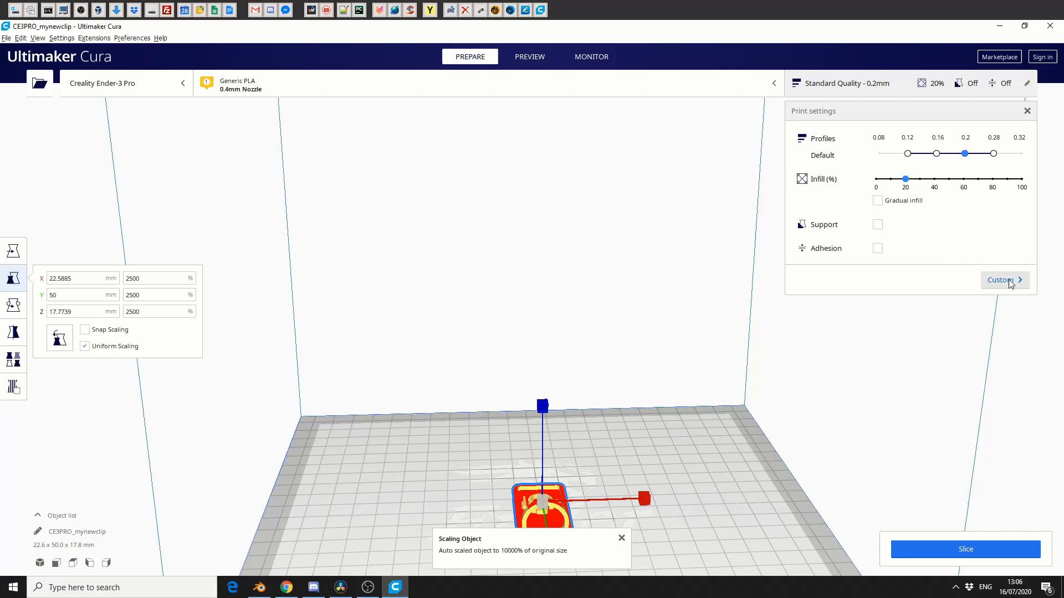
pyautogui.moveTo(967, 519)
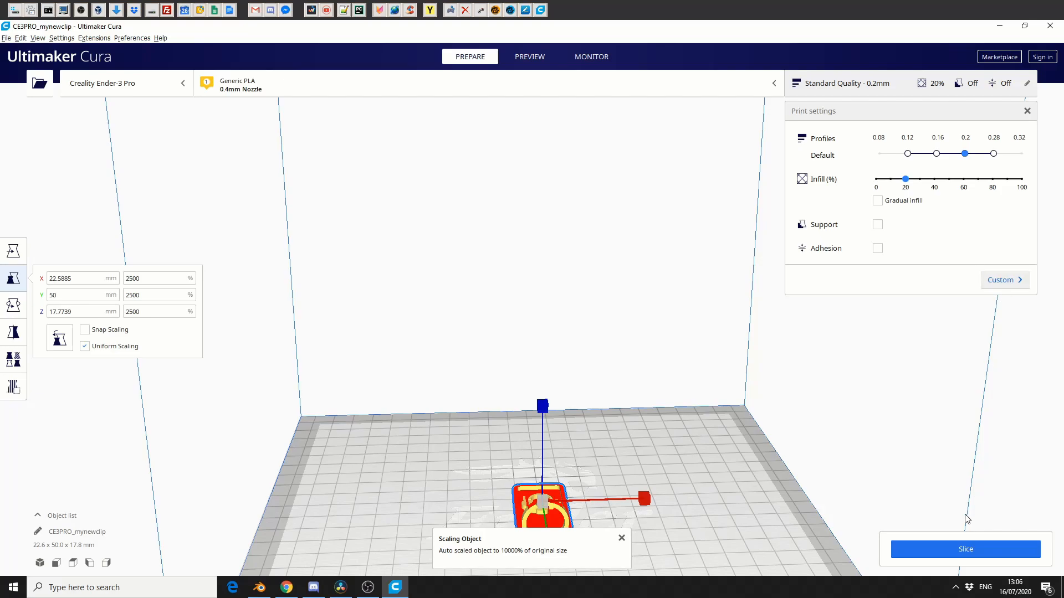
# Step: Slice mynewclip (35 min, 4 g), preview its layers and save the job
pyautogui.click(964, 549)
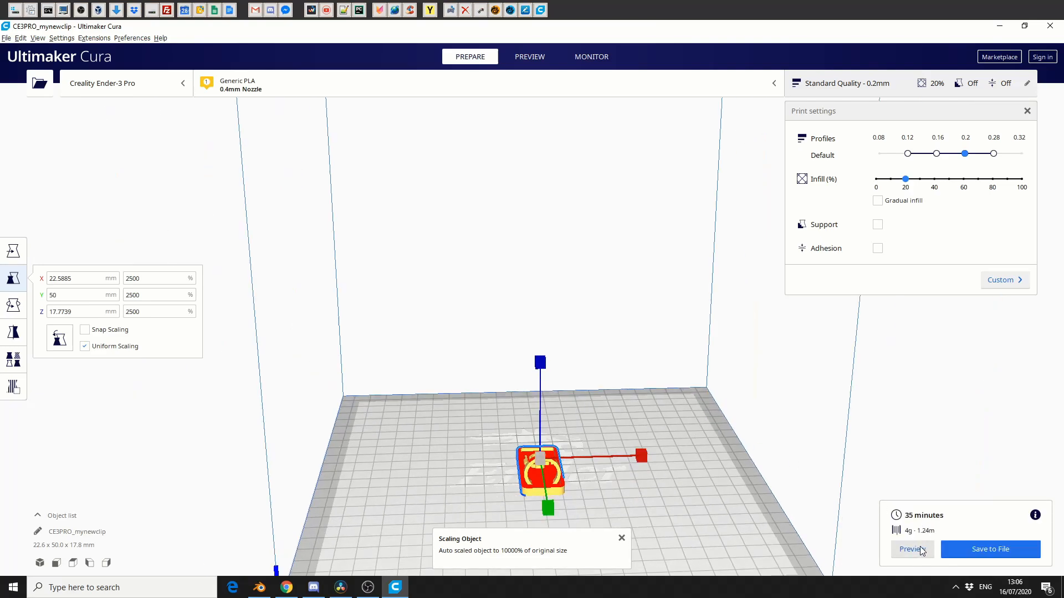
pyautogui.click(529, 57)
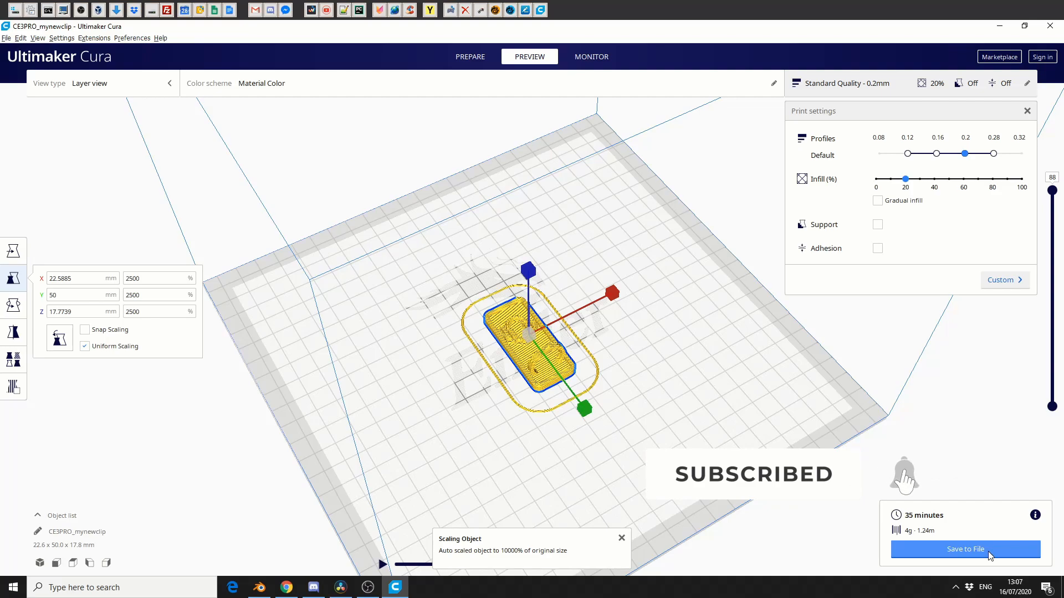
pyautogui.click(964, 550)
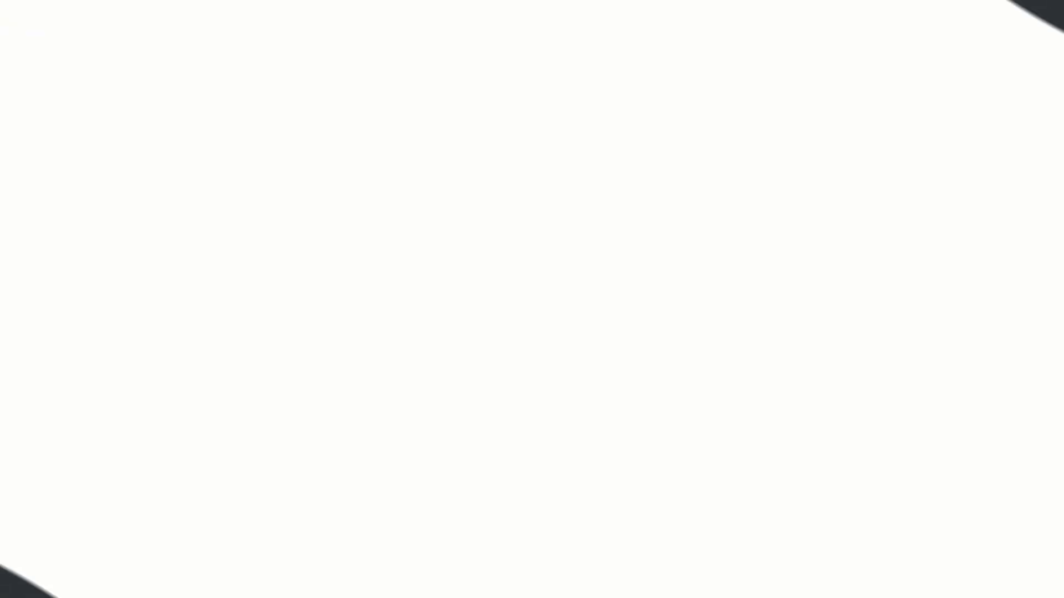